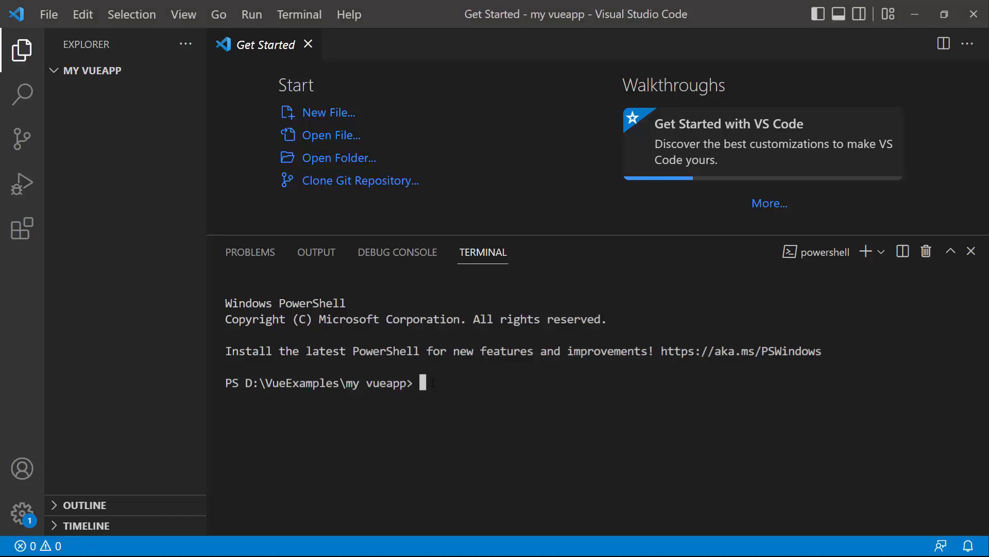
Run npm create vite@latest and name the project myvueapp with the Vue framework
{"action": "type", "text": "npm create"}
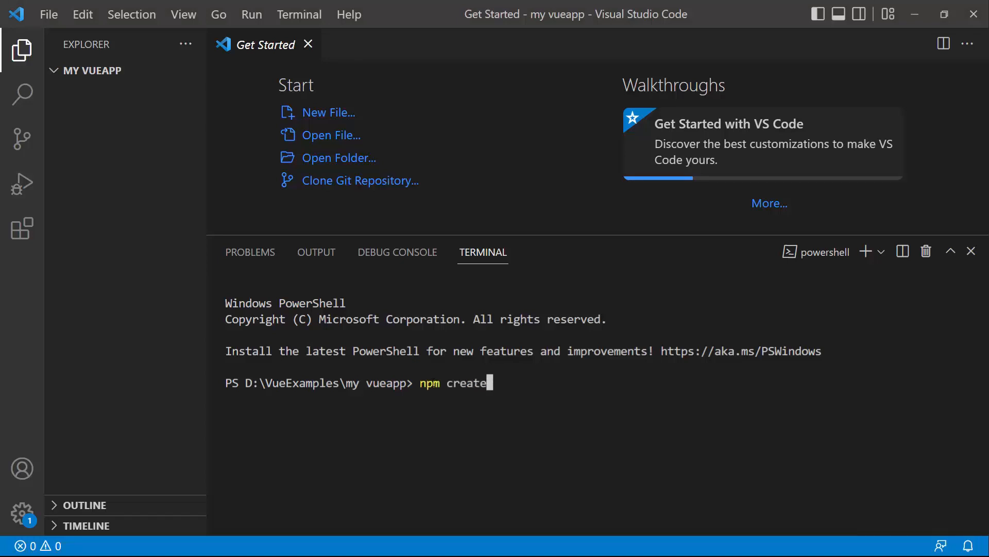
{"action": "type", "text": "vite@"}
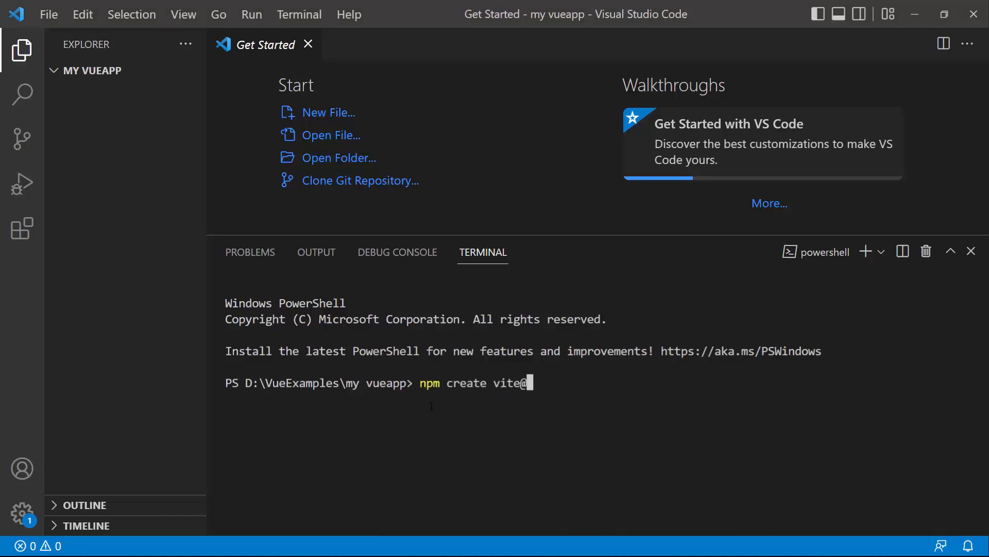
{"action": "type", "text": "latest"}
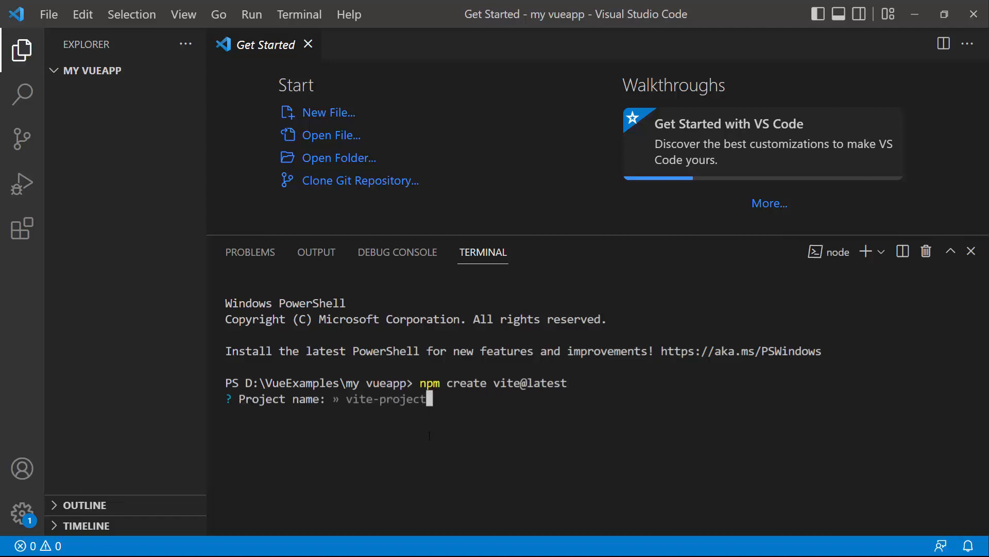
{"action": "type", "text": "myvueapp"}
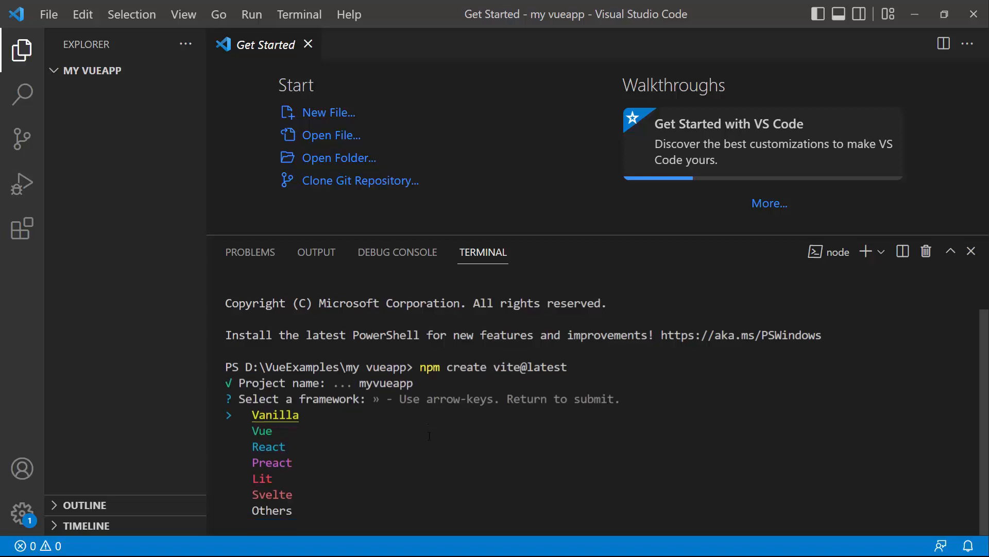
{"action": "key", "text": "Down"}
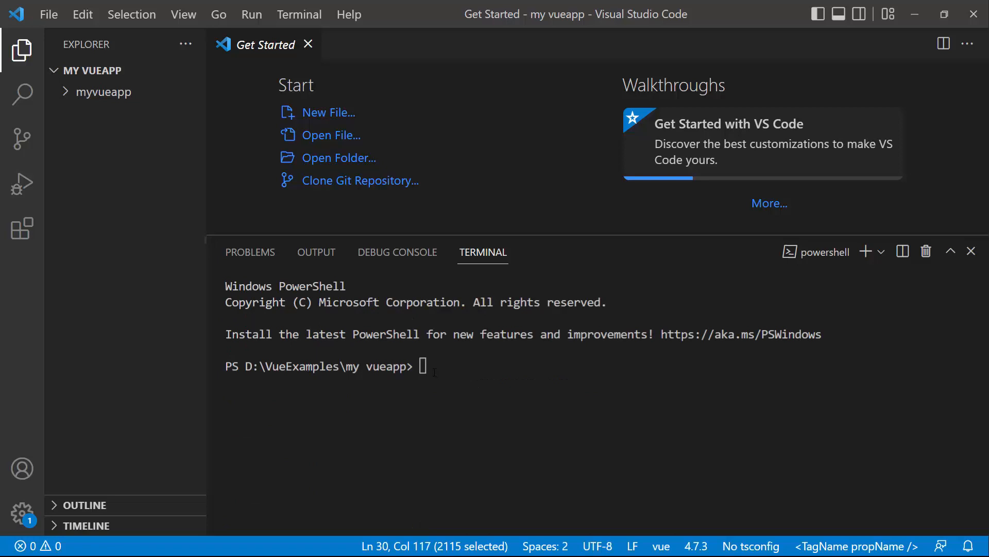
Change the terminal directory into myvueapp and begin an npm install command
{"action": "type", "text": "cd my"}
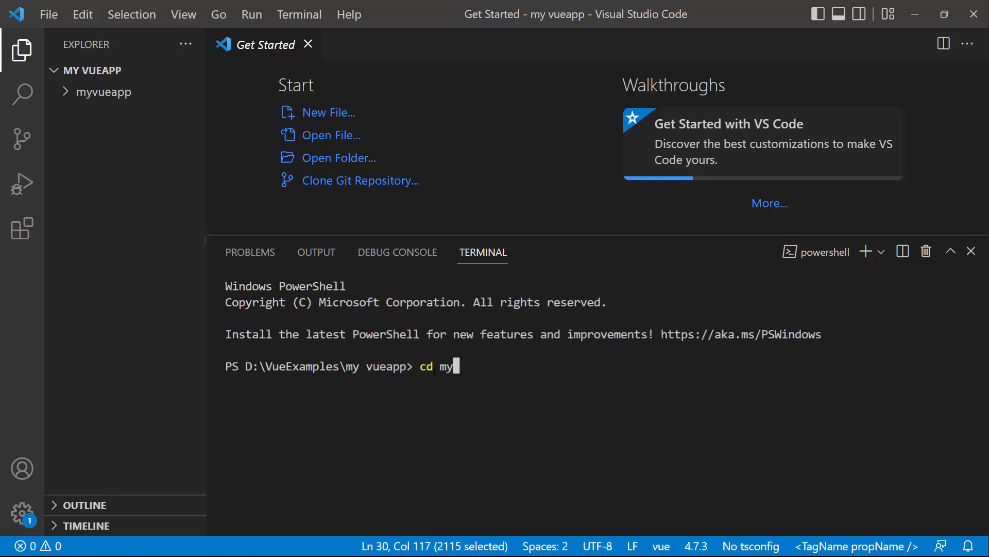
{"action": "type", "text": "vueapp"}
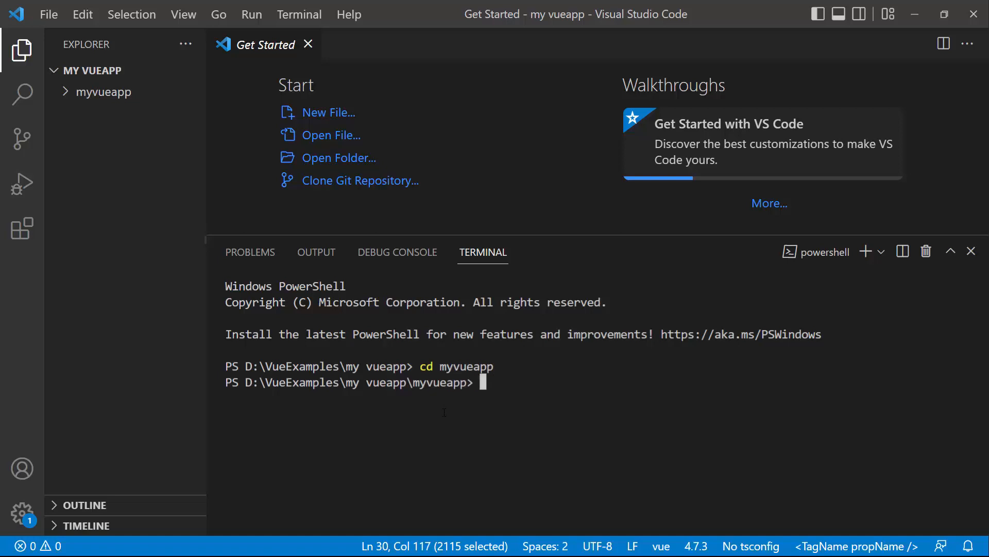
{"action": "type", "text": "npm"}
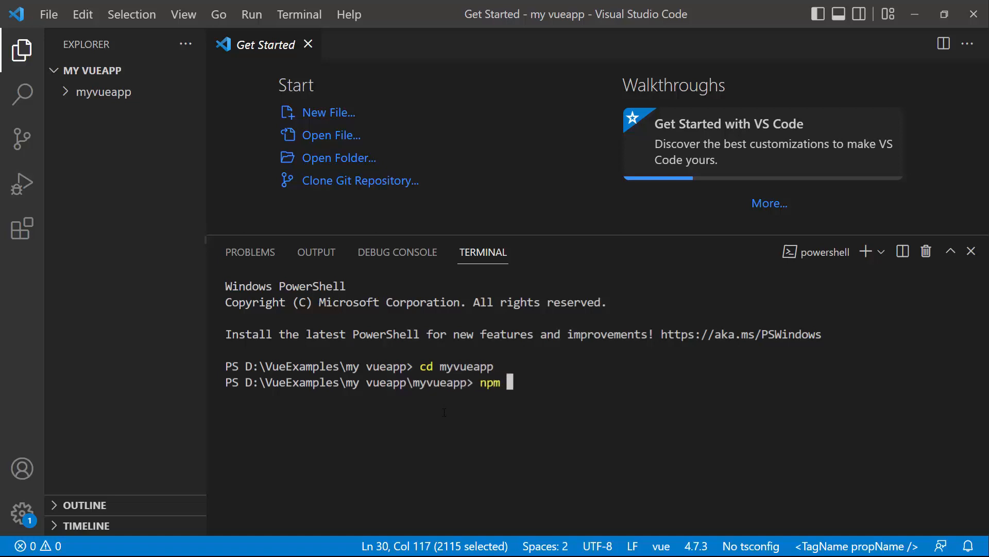
{"action": "type", "text": "install"}
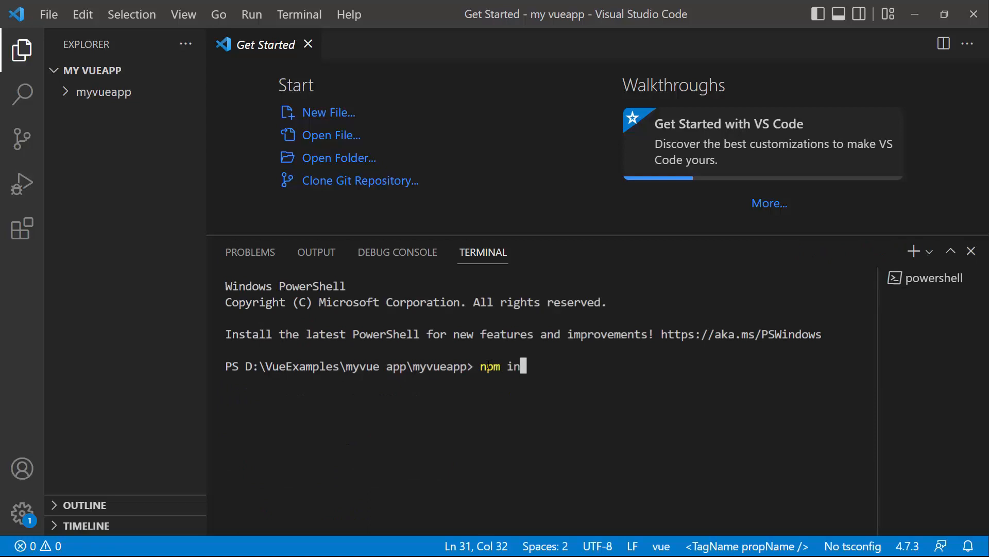
{"action": "type", "text": "stall @syncf"}
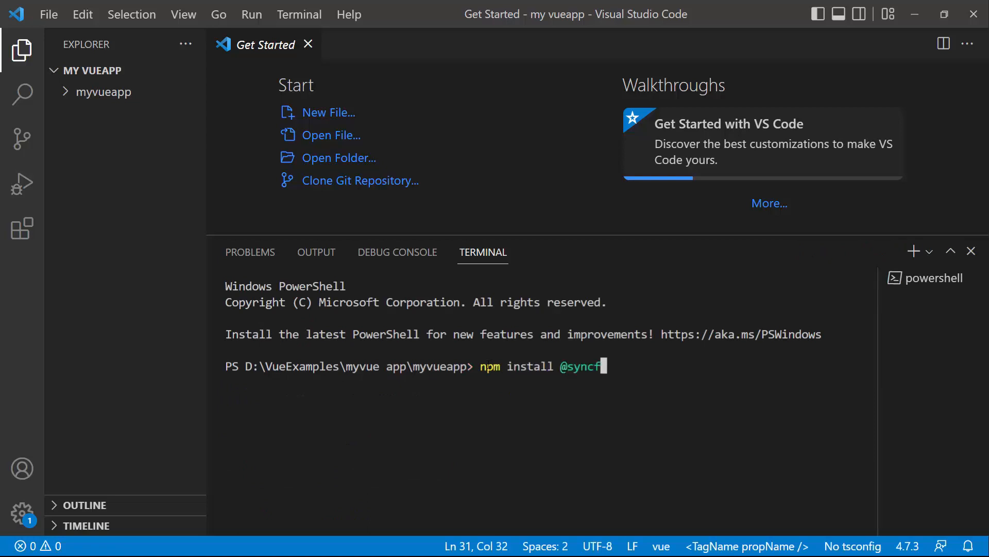
{"action": "type", "text": "usion/ej"}
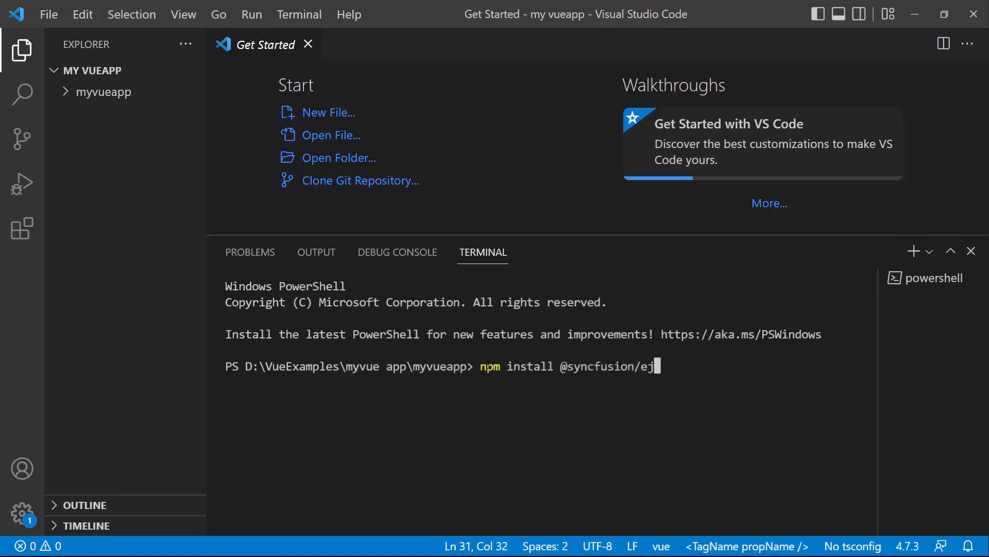
{"action": "type", "text": "2-vue-navi"}
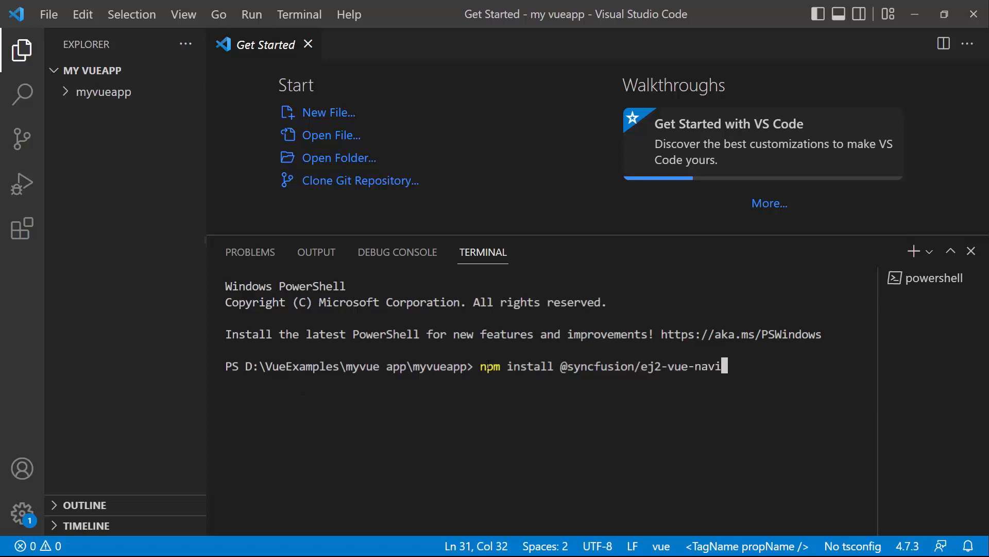
{"action": "type", "text": "gations --"}
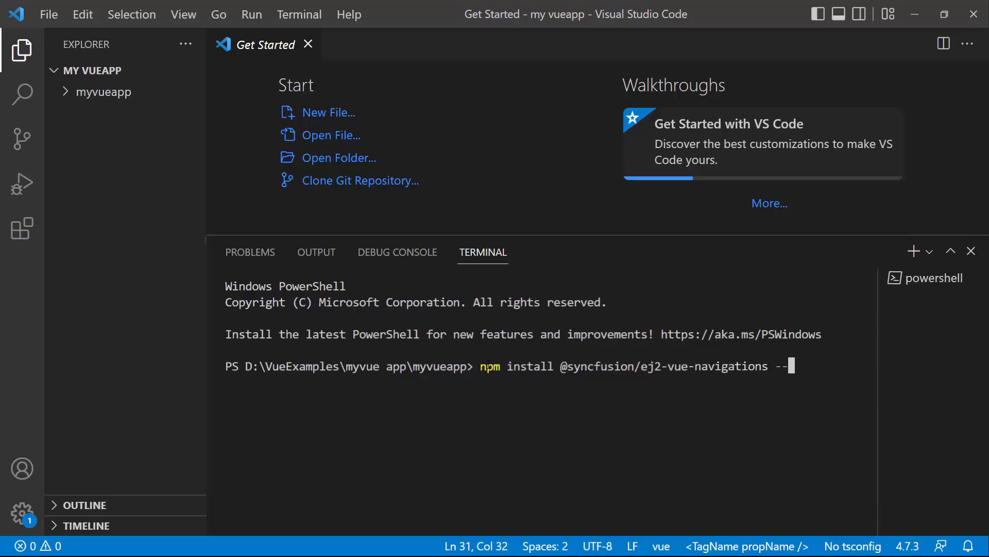
{"action": "type", "text": "save"}
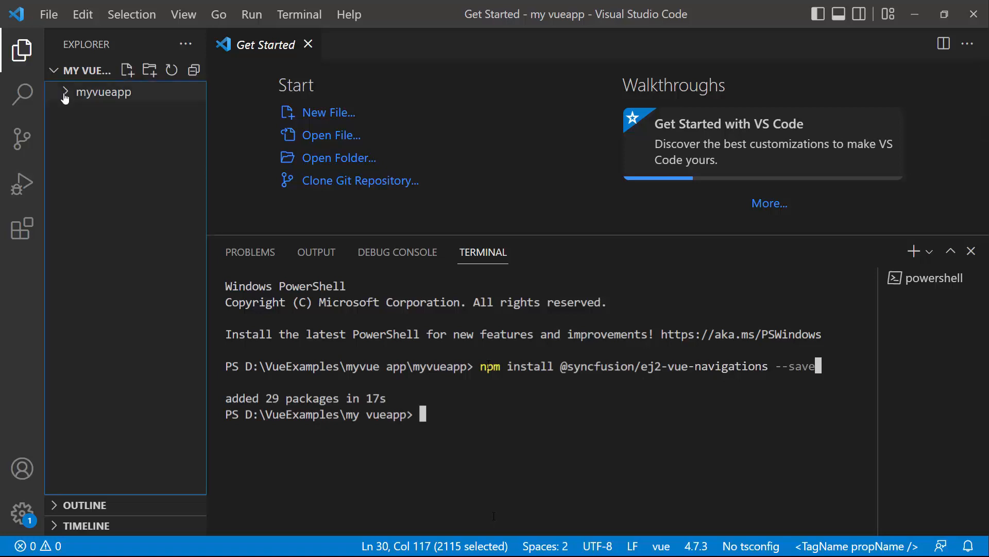
Open src/main.js in the myvueapp folder and begin the registerLicense import
{"action": "left_click", "coordinate": [102, 92]}
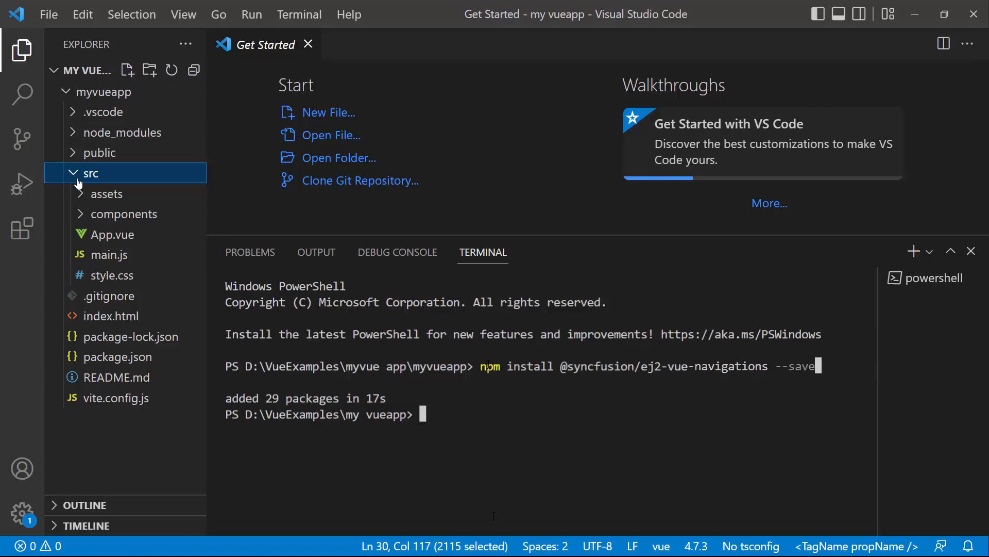
{"action": "double_click", "coordinate": [109, 254]}
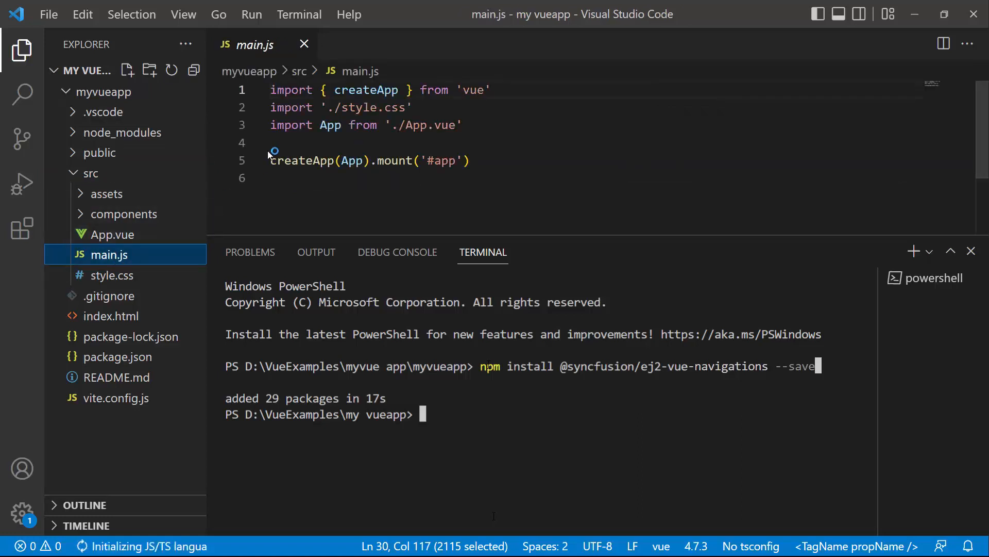
{"action": "type", "text": "import { regi"}
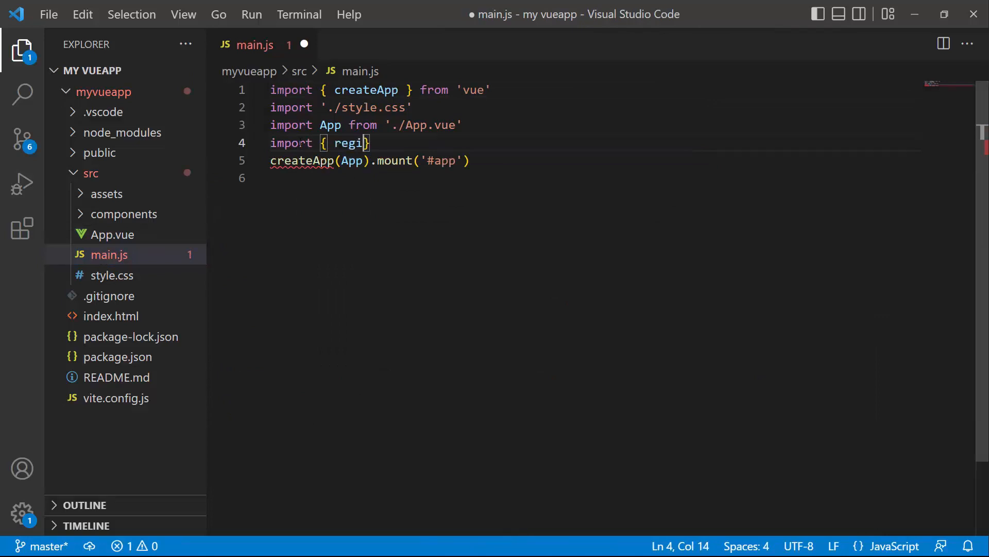
{"action": "type", "text": "sterLicense"}
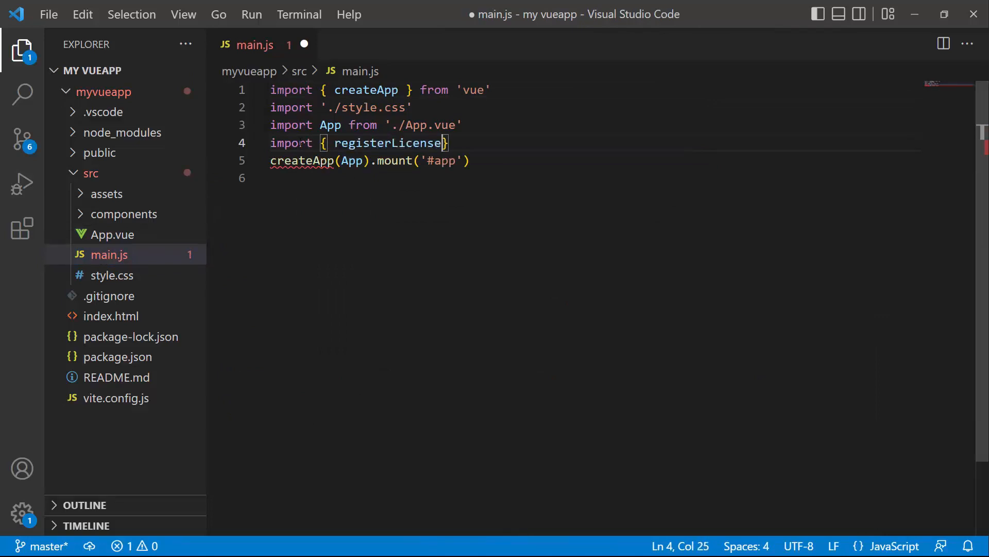
{"action": "type", "text": "} from '@"}
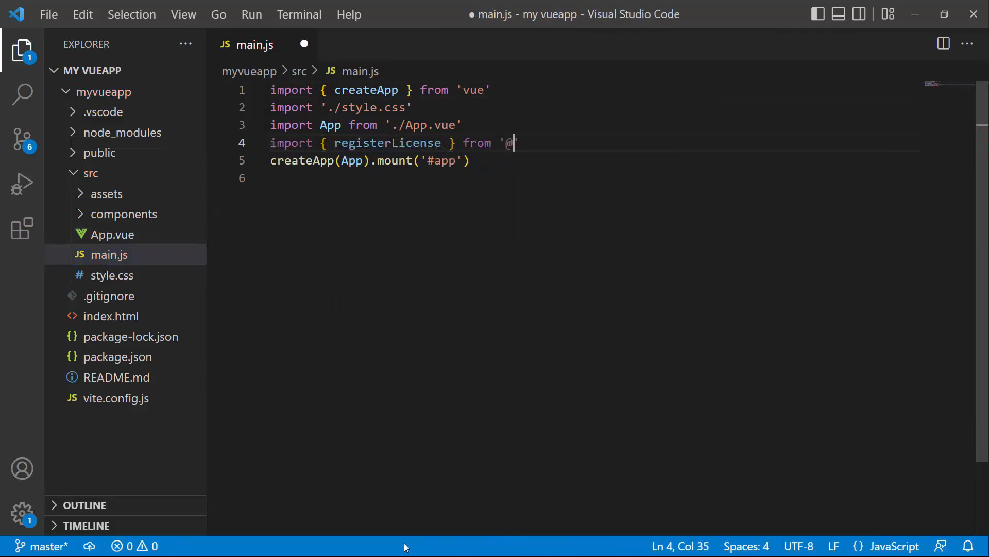
{"action": "type", "text": "syncfusion/ej2-base';"}
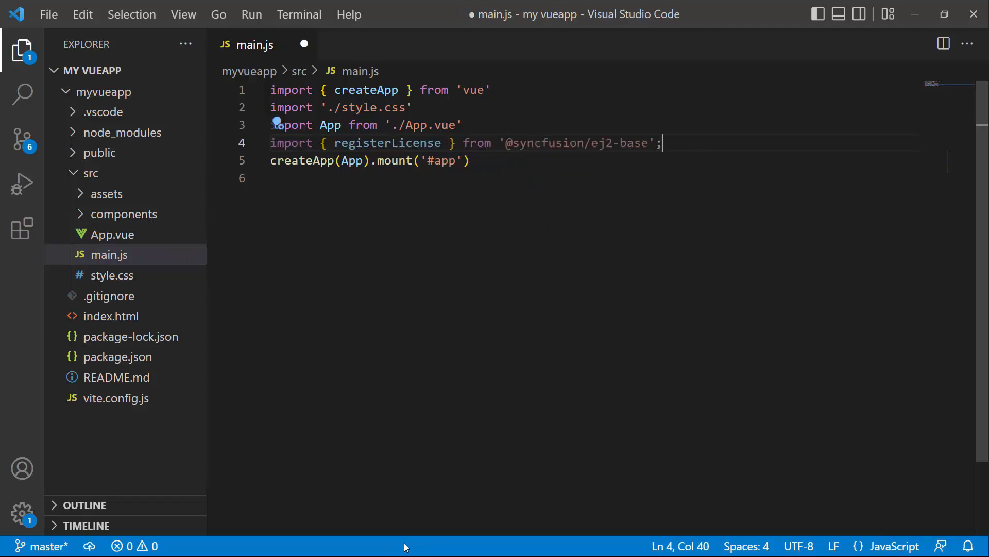
{"action": "key", "text": "Enter"}
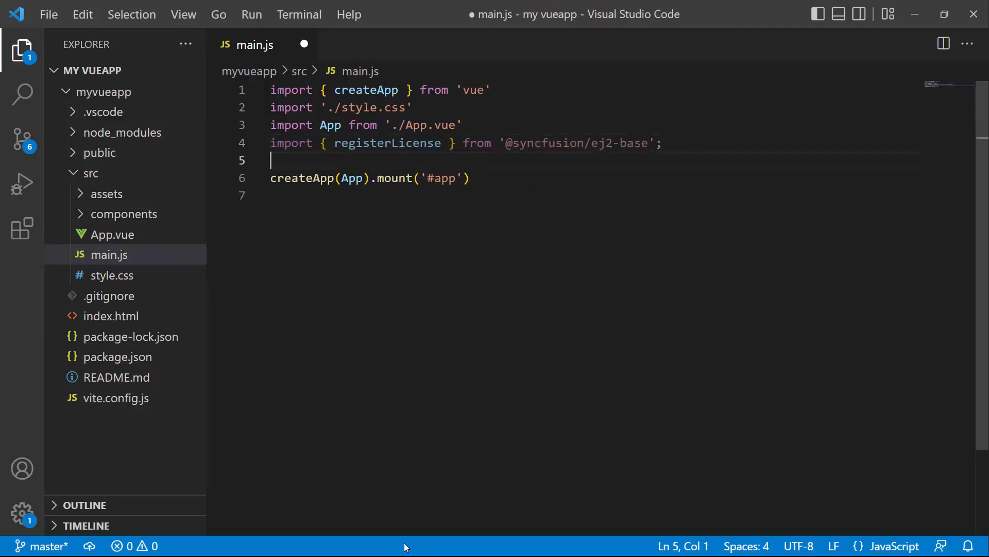
{"action": "type", "text": "registerLicense()"}
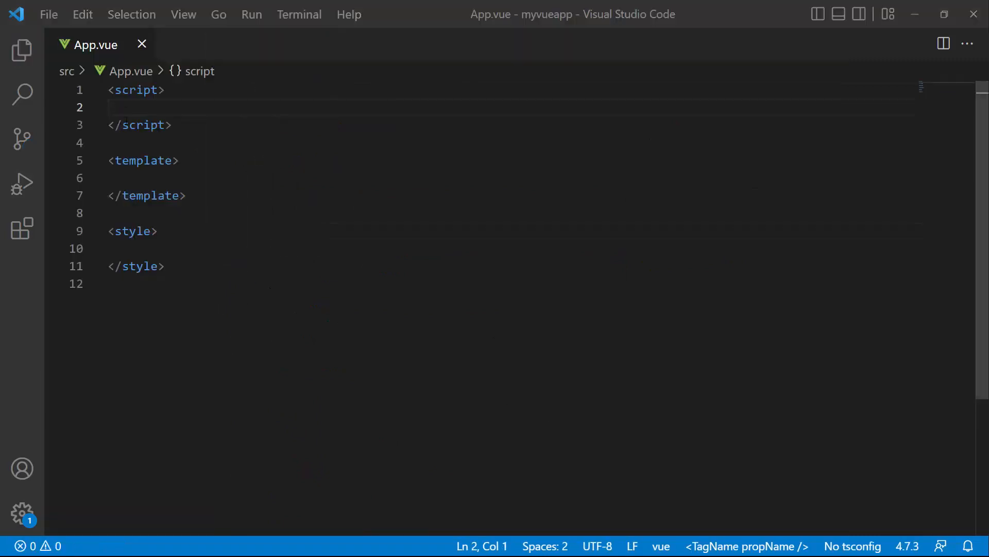
Import the Syncfusion tab components in App.vue and add an <ejs-tab> element
{"action": "type", "text": "import { T"}
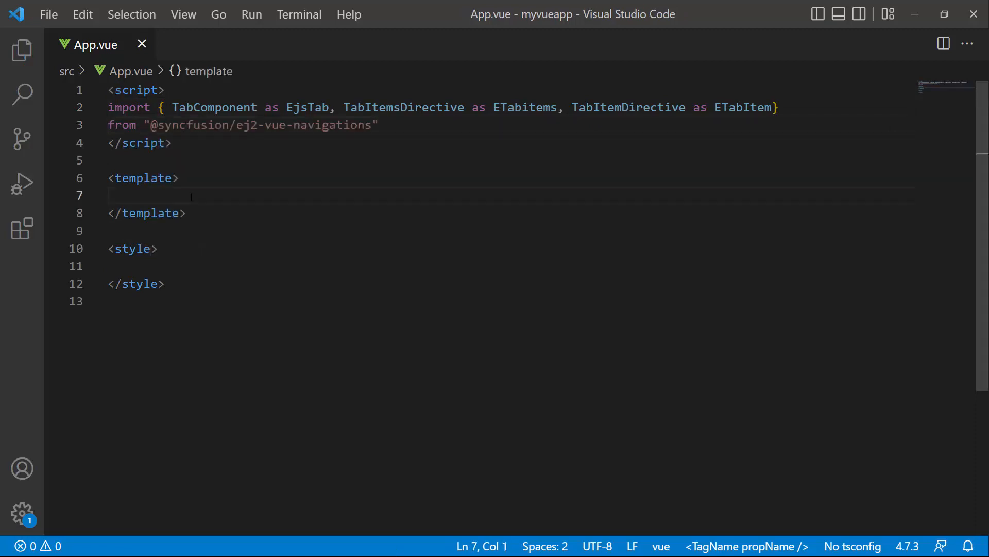
{"action": "type", "text": "<ejs-tab"}
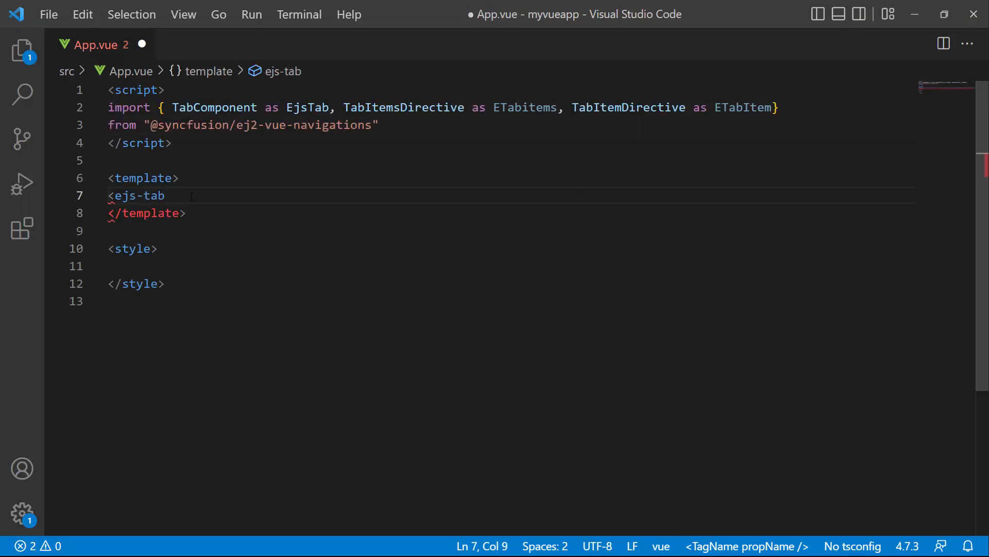
{"action": "type", "text": ">"}
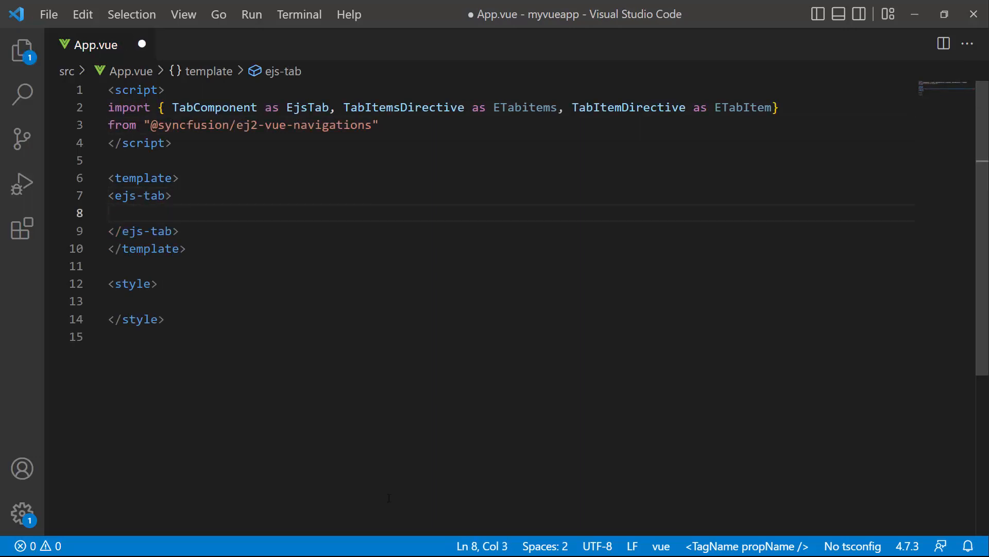
Nest an <e-tabitems> block with <e-tabitem> elements inside ejs-tab
{"action": "type", "text": "<e"}
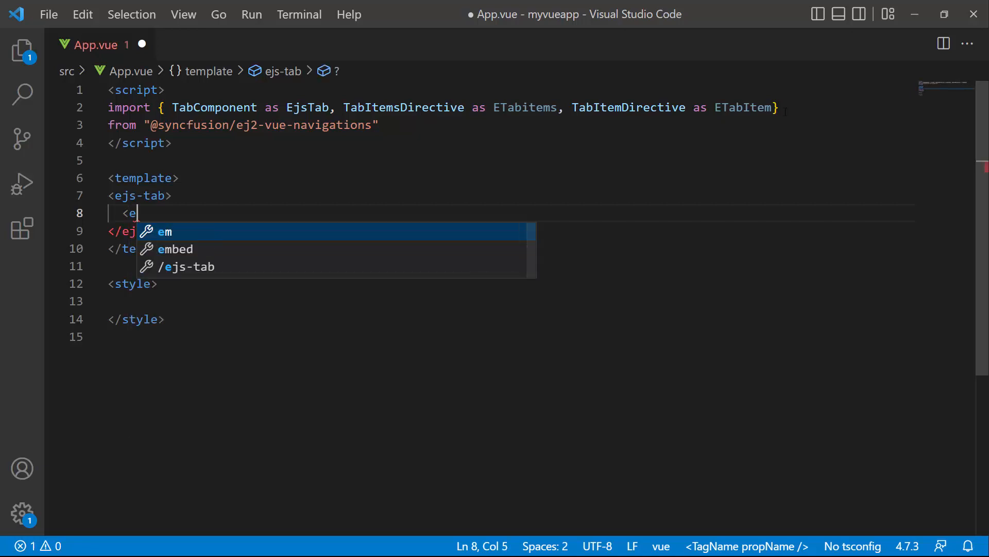
{"action": "type", "text": "-tabitems></e-tabitems>"}
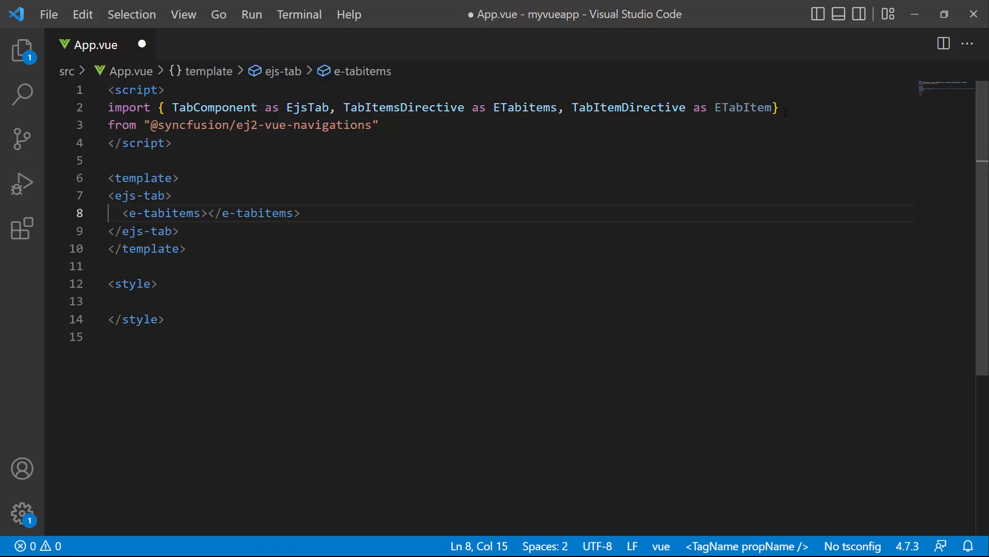
{"action": "key", "text": "Enter"}
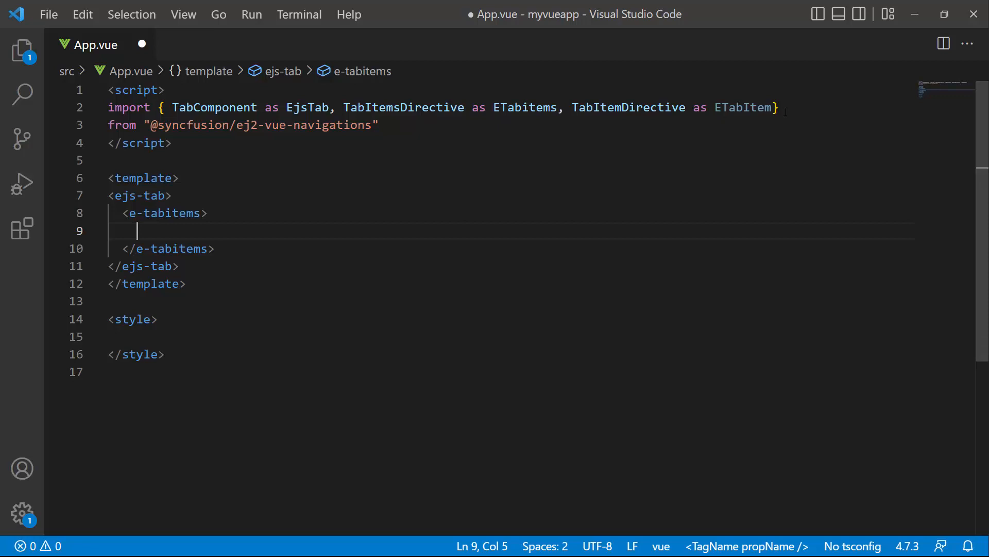
{"action": "type", "text": "<e-tabitem></e-tabitem>"}
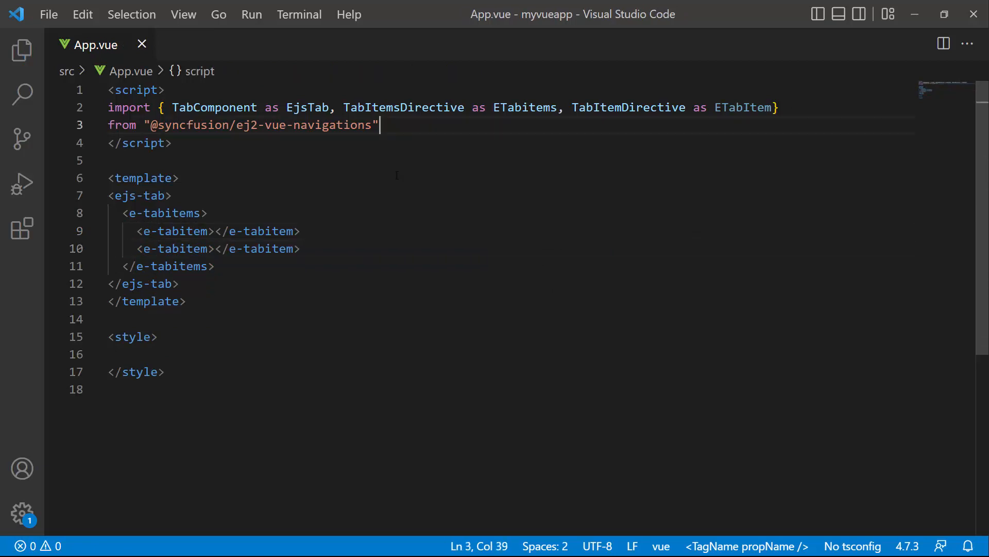
Define headerText0 'ASP.NET' and headerText1 'ASP.NET MVC' constants in the script
{"action": "type", "text": "const headerText"}
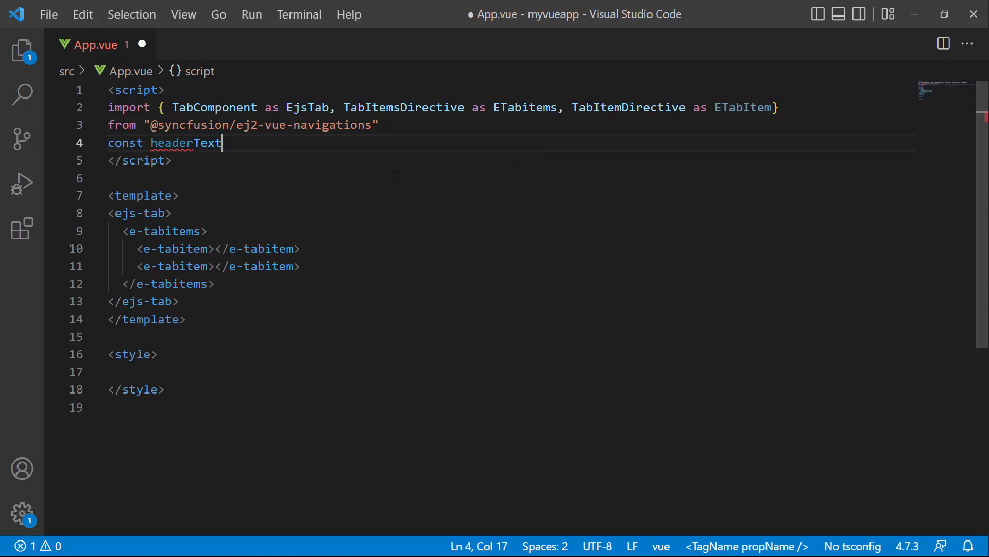
{"action": "type", "text": "0= {text}"}
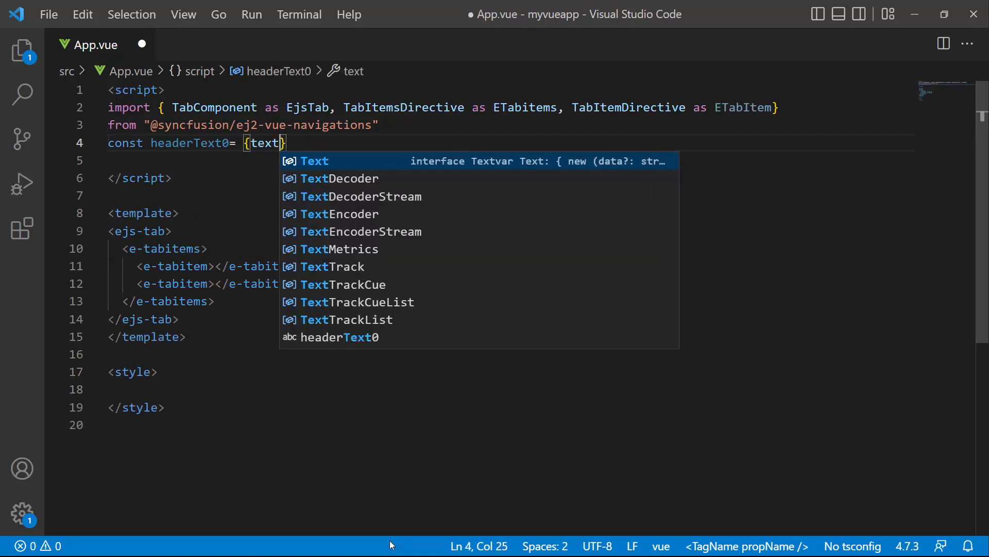
{"action": "type", "text": ": \"ASP\""}
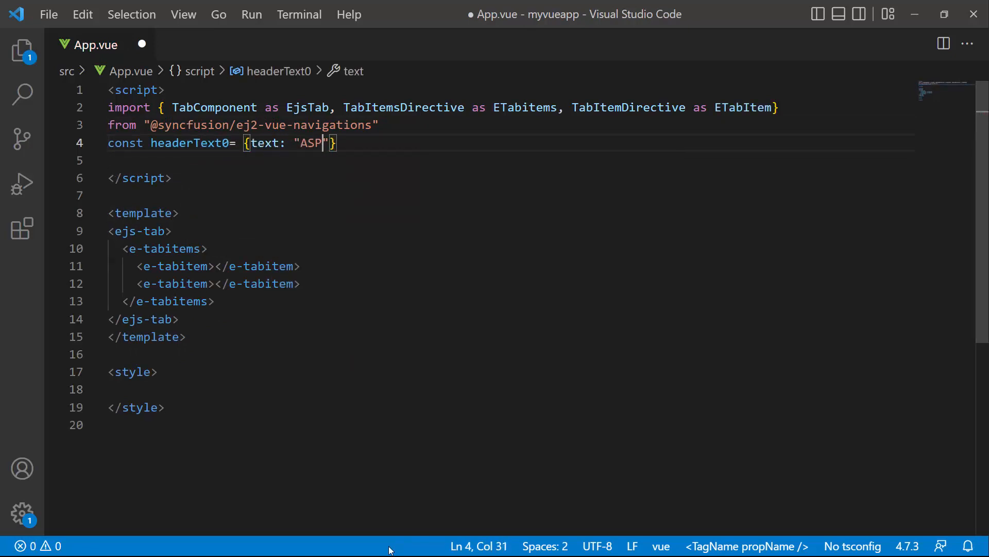
{"action": "type", "text": ".NET"}
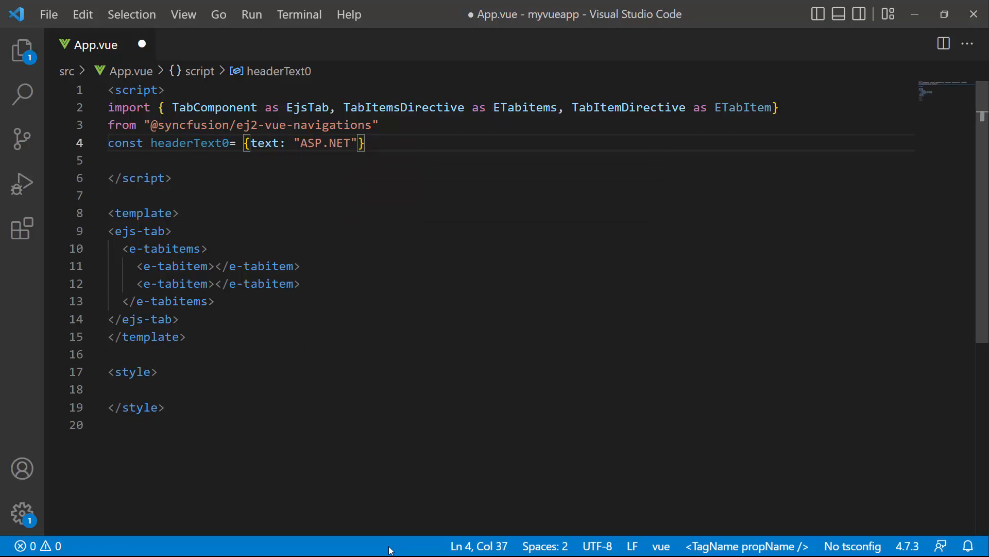
{"action": "type", "text": "const headerText1= {text: \"ASP.NET MVC\"}"}
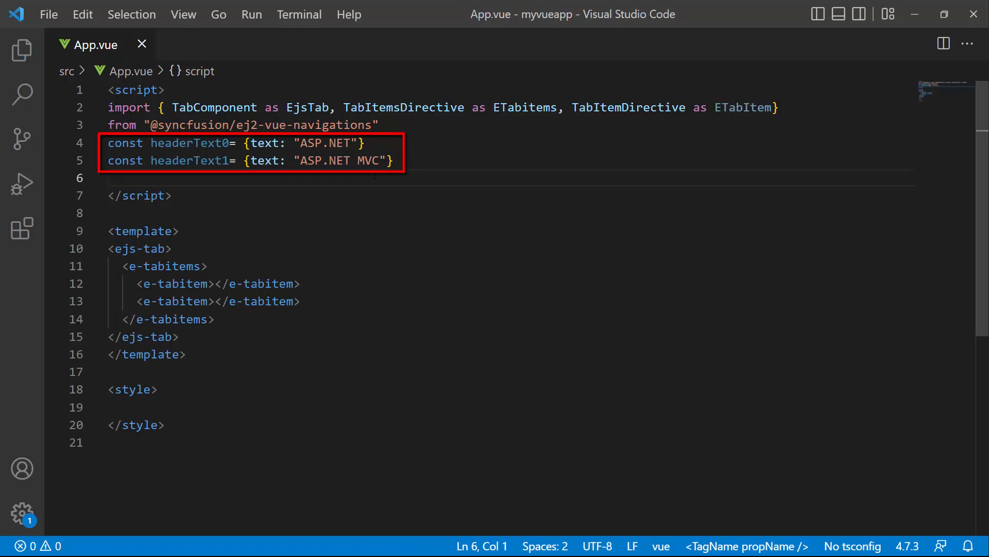
Bind :header="headerText0" on the first tab item
{"action": "type", "text": ":header"}
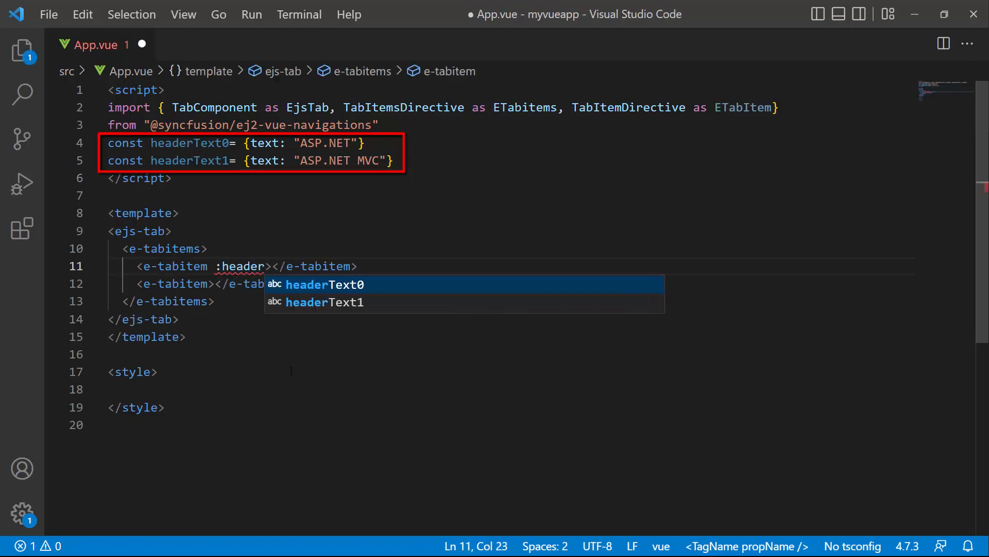
{"action": "type", "text": "=\"headerTex\""}
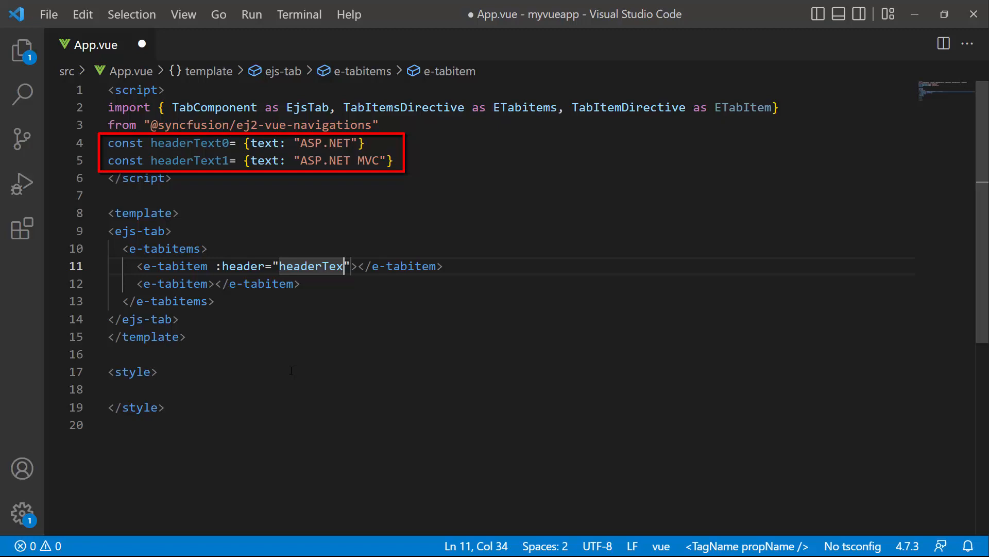
{"action": "type", "text": "t0"}
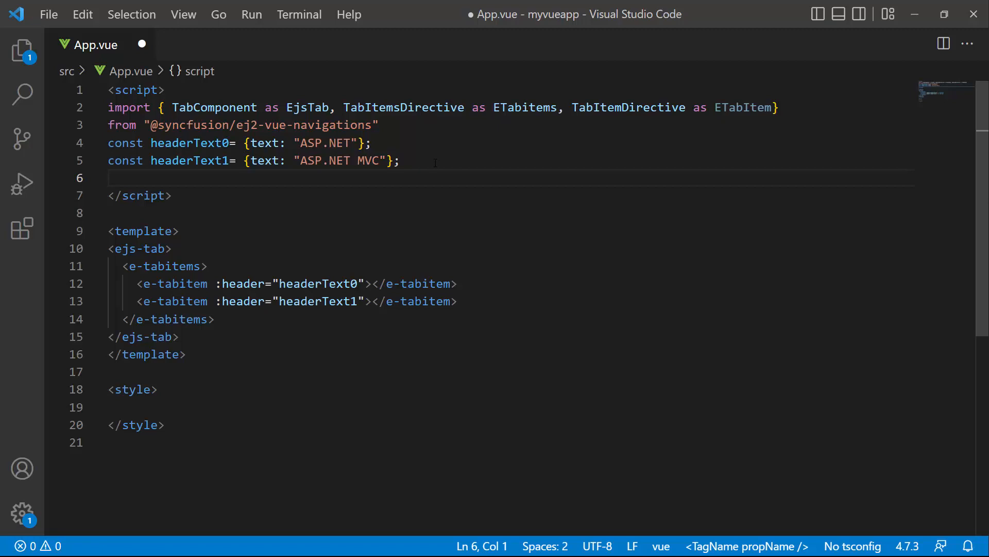
Add content constants and bind content0 and content1 to the two tab items
{"action": "type", "text": "co"}
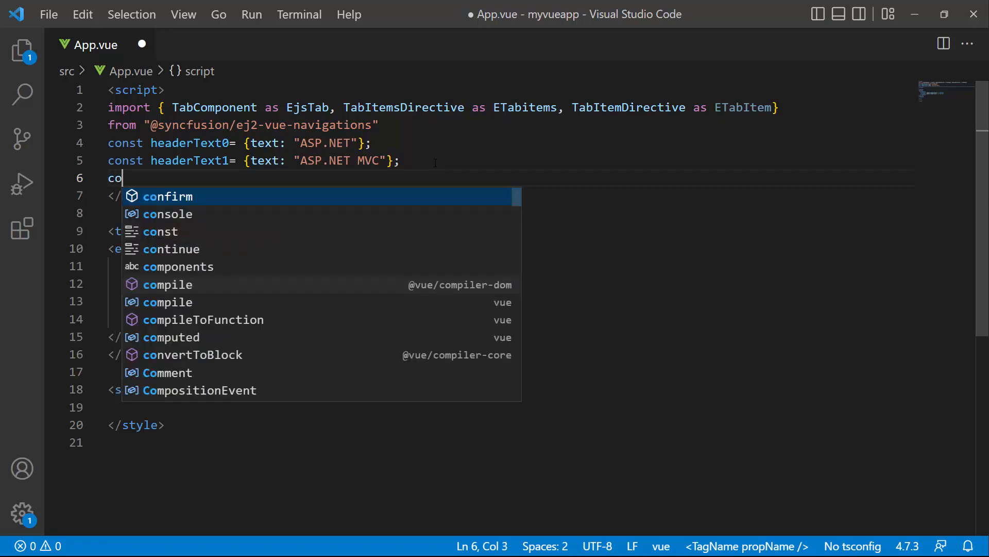
{"action": "type", "text": "nst_cont"}
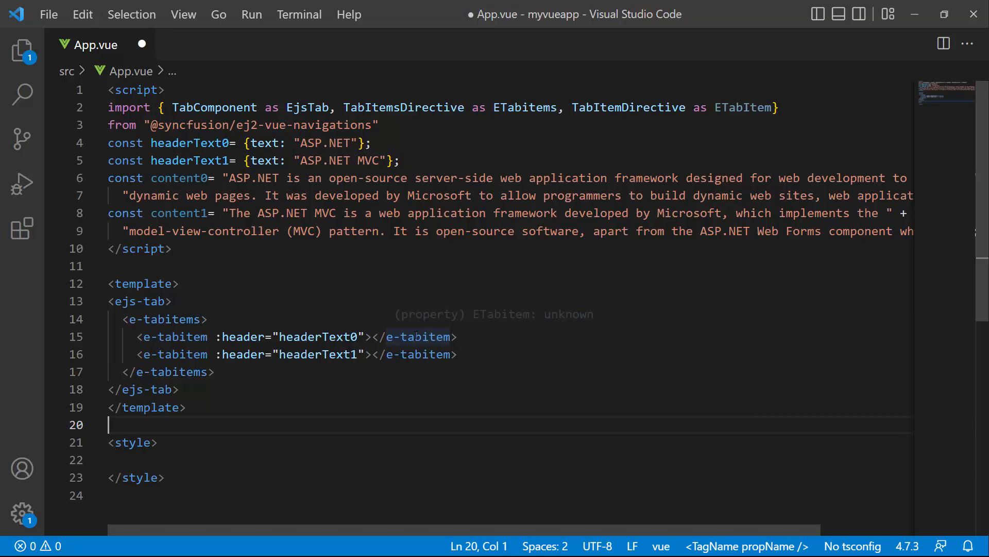
{"action": "scroll", "scroll_direction": "down", "scroll_amount": 3}
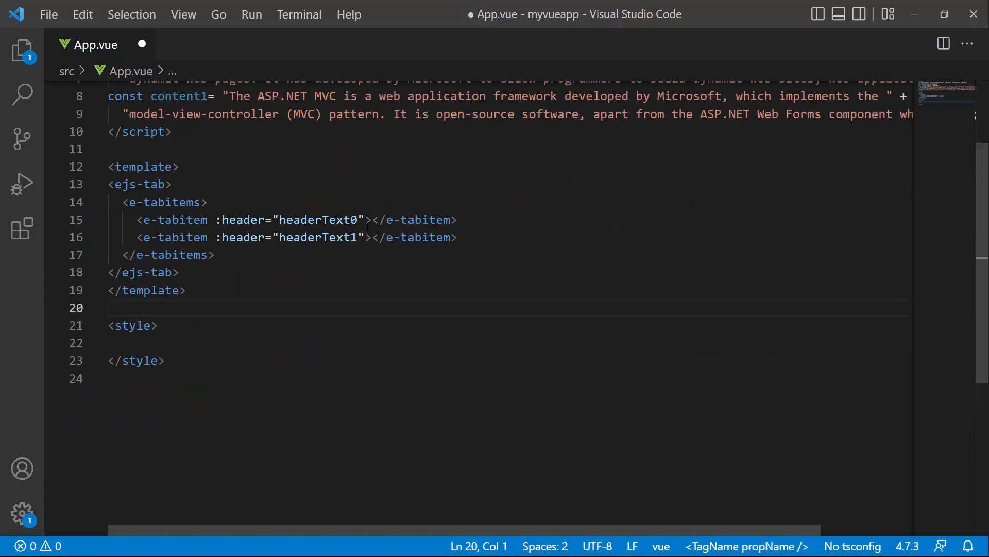
{"action": "type", "text": ":content"}
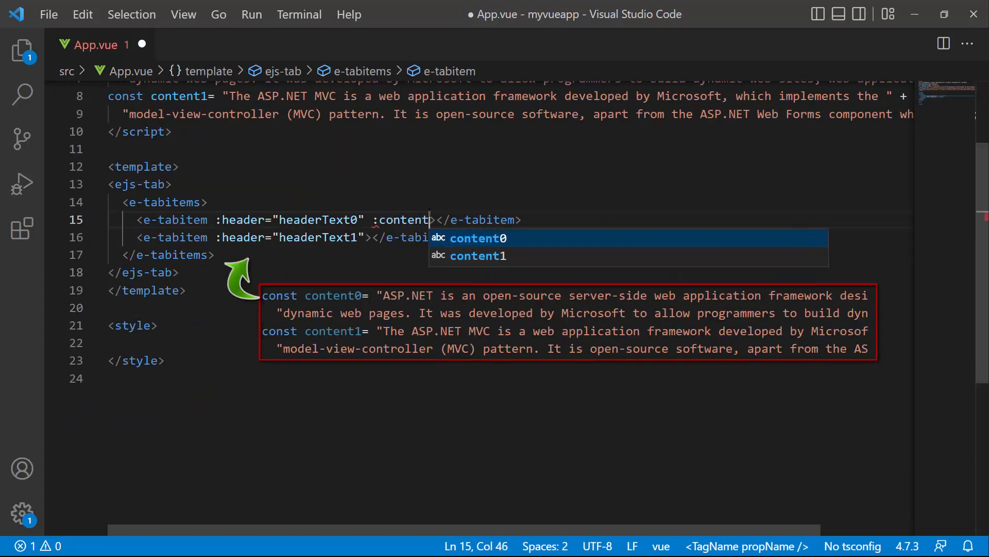
{"action": "left_click", "coordinate": [477, 238]}
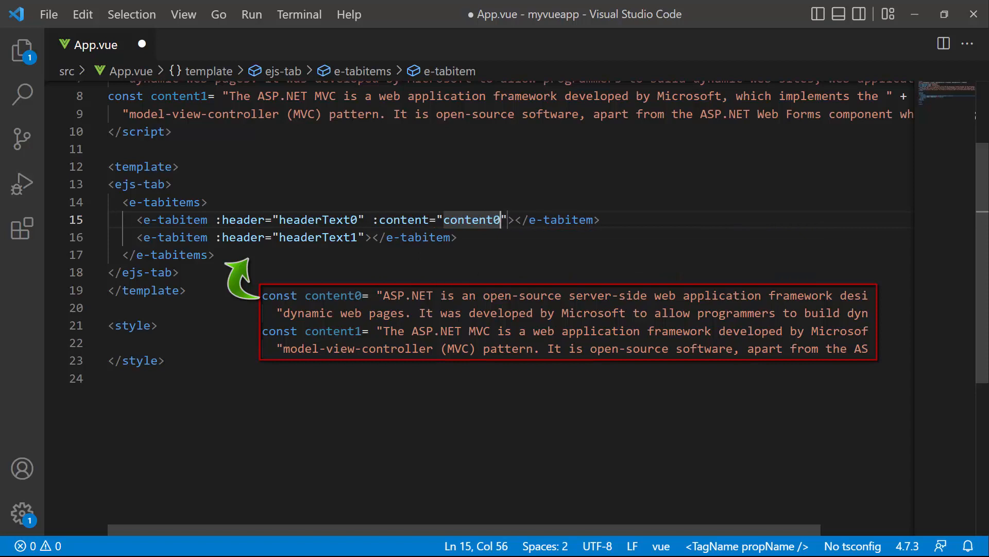
{"action": "type", "text": ":content=\"content1\""}
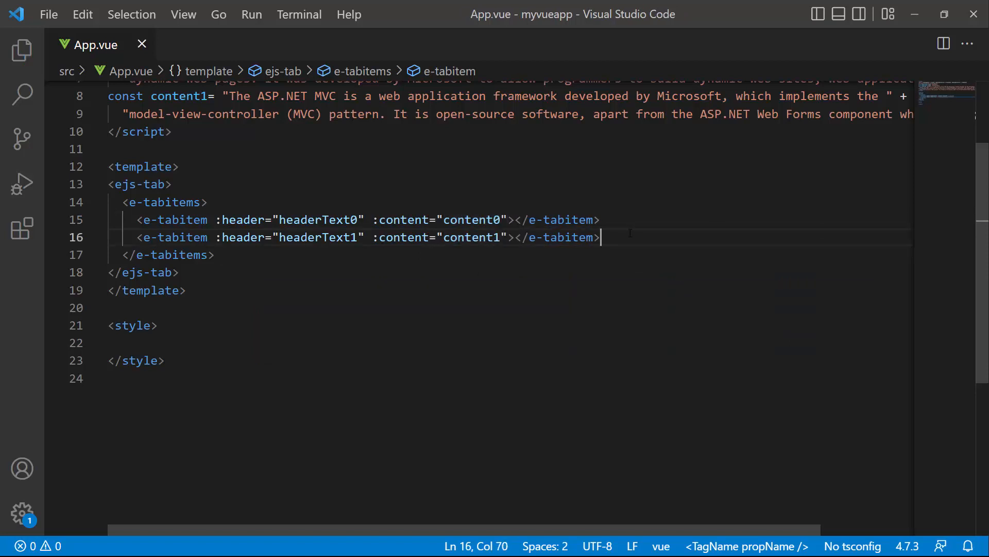
Give ejs-tab the cssClass "tab-content"
{"action": "type", "text": "css"}
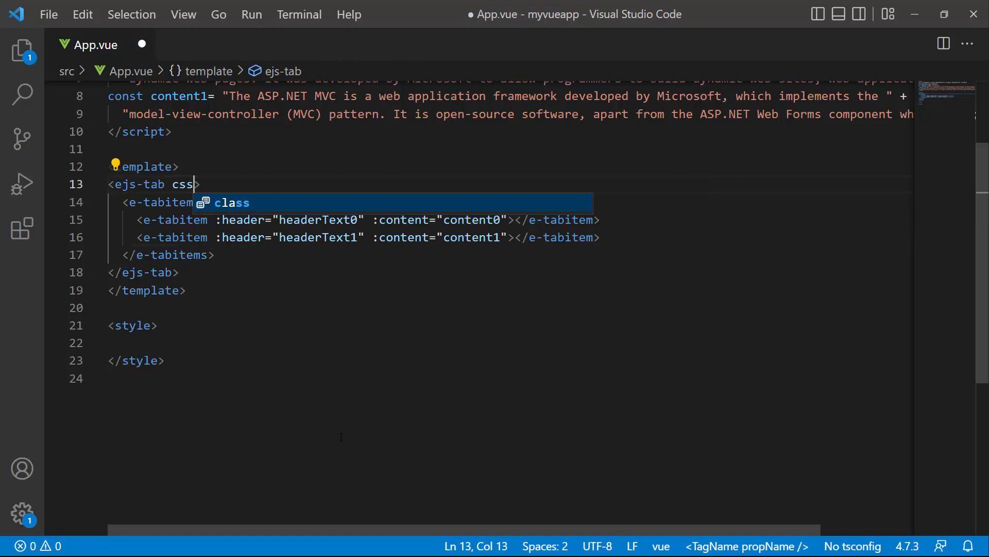
{"action": "type", "text": "Class=\"tab\""}
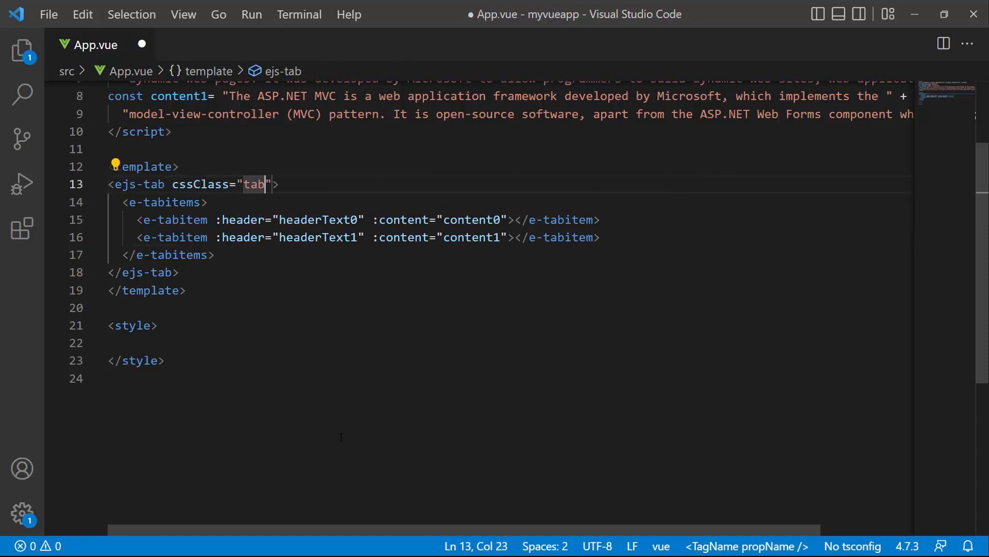
{"action": "type", "text": "-content"}
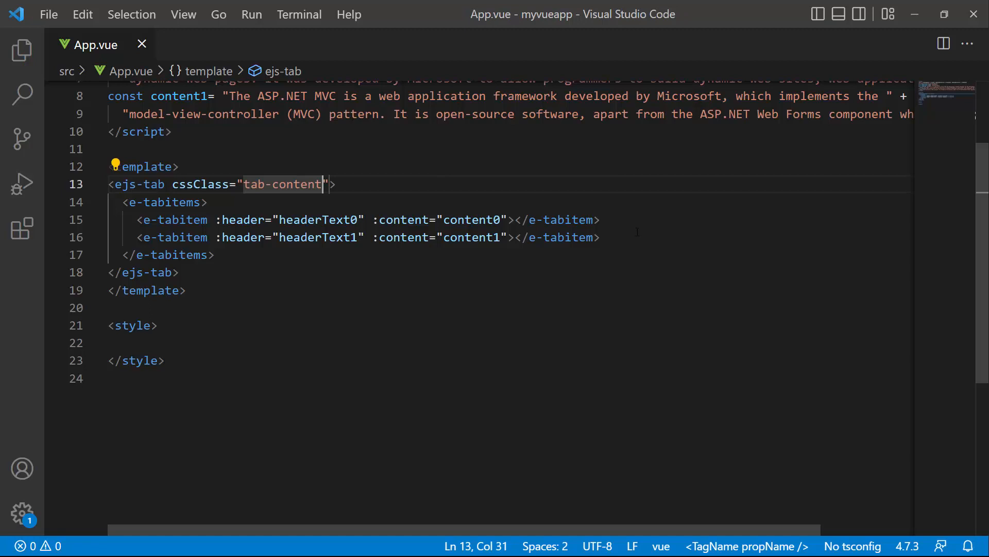
Import the Syncfusion ej2-base material.css stylesheet in the style block and continue with the rest
{"action": "scroll", "scroll_direction": "down", "scroll_amount": 3}
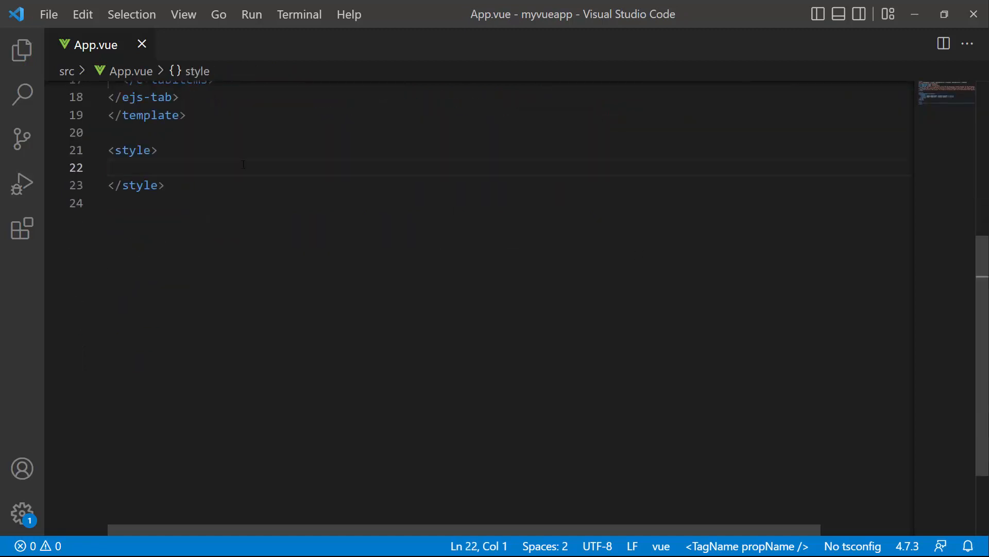
{"action": "type", "text": "@import \"../node_modules/@syncfusion/ej2-base/styles/material.css\";"}
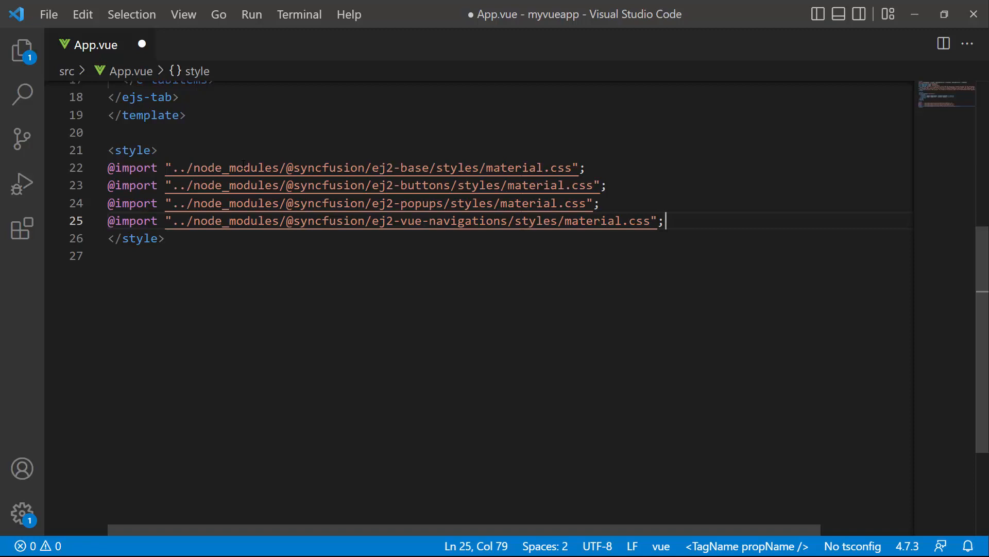
{"action": "key", "text": "Enter"}
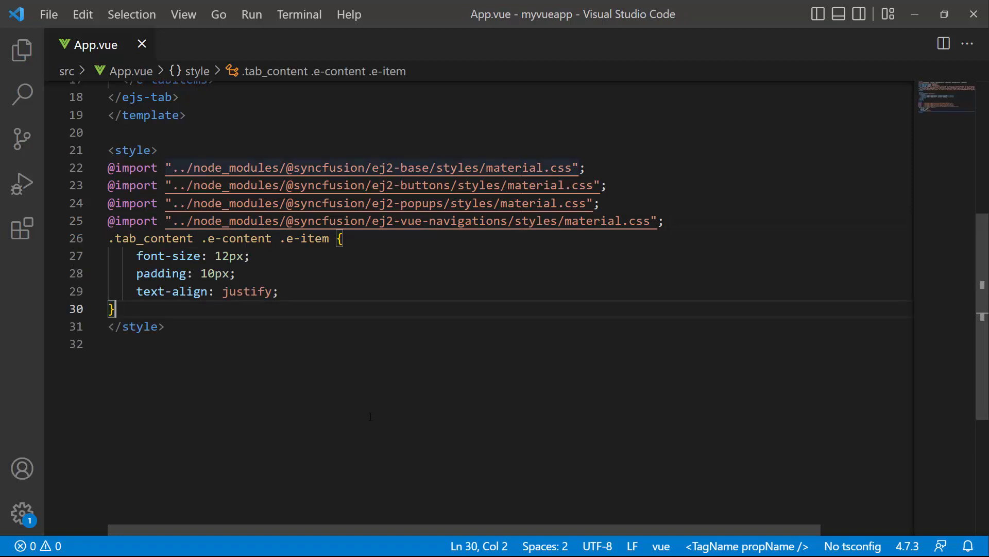
{"action": "left_click", "coordinate": [299, 14]}
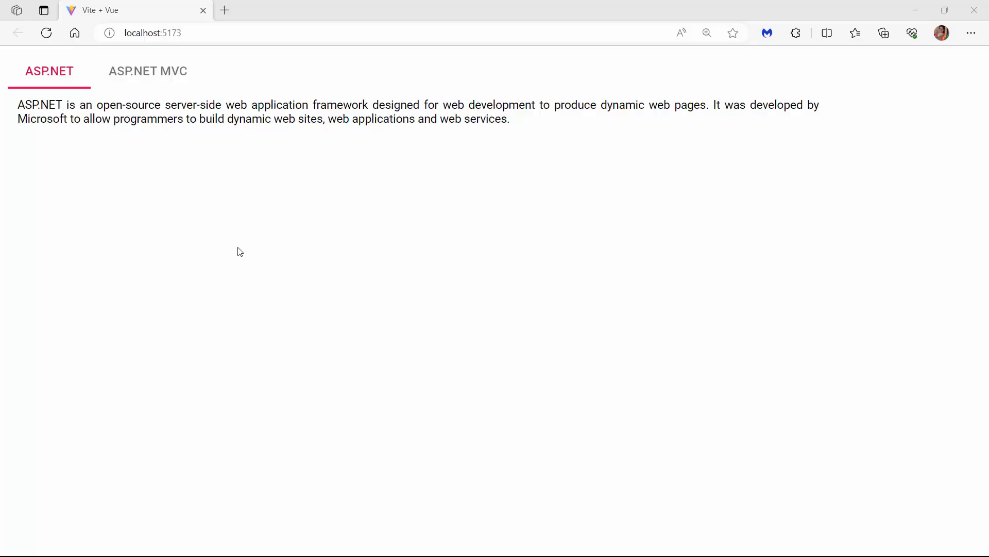
{"action": "mouse_move", "coordinate": [280, 310]}
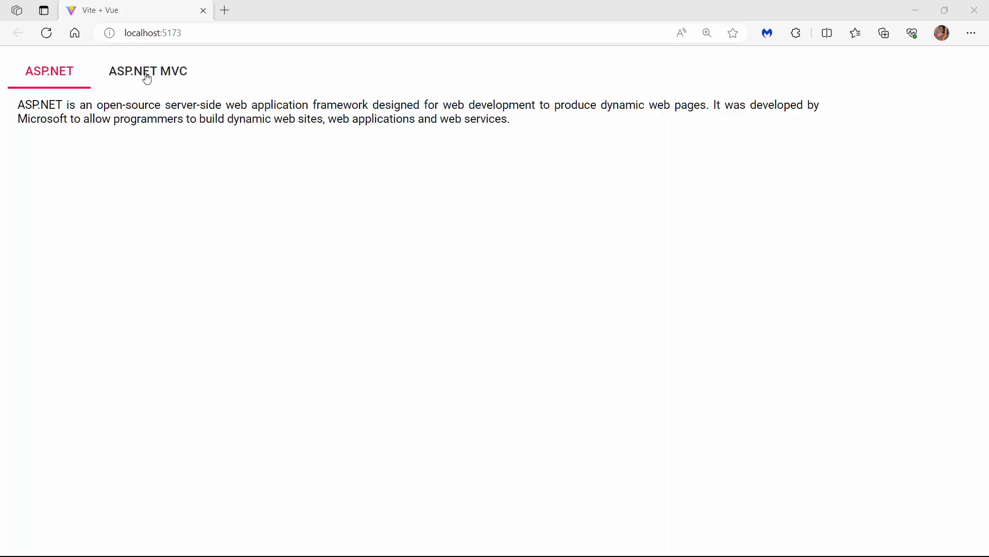
Switch to the ASP.NET MVC tab in the running app at localhost:5173
{"action": "left_click", "coordinate": [148, 71]}
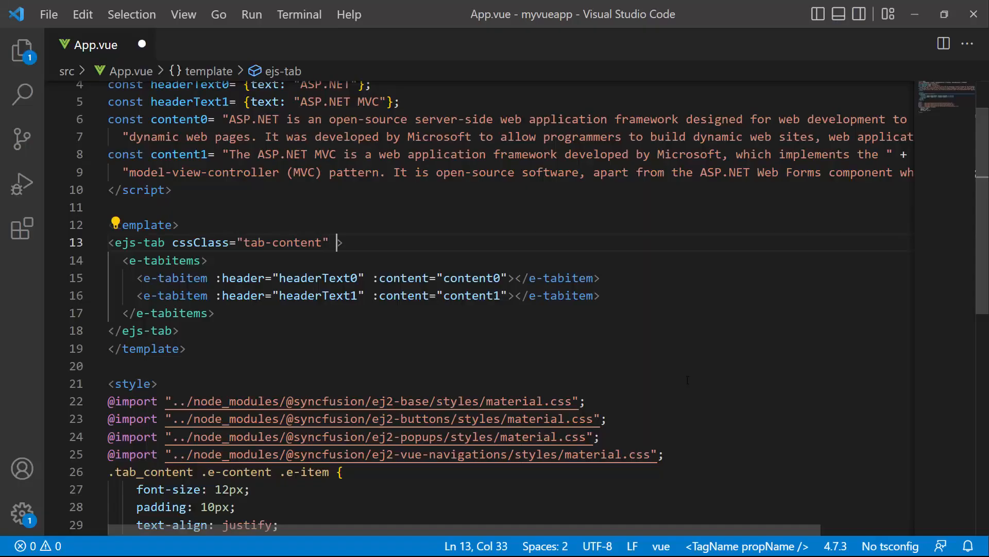
Add a headerPlacement attribute to the ejs-tab tag after cssClass
{"action": "type", "text": "headerP1"}
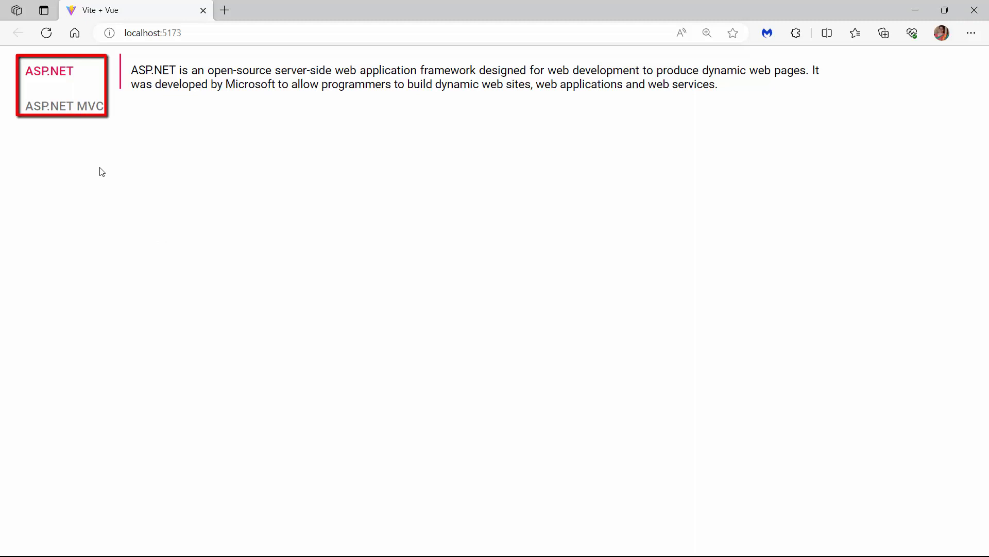
Switch to ASP.NET MVC to see its description, then back to ASP.NET on the left-placed headers
{"action": "left_click", "coordinate": [63, 106]}
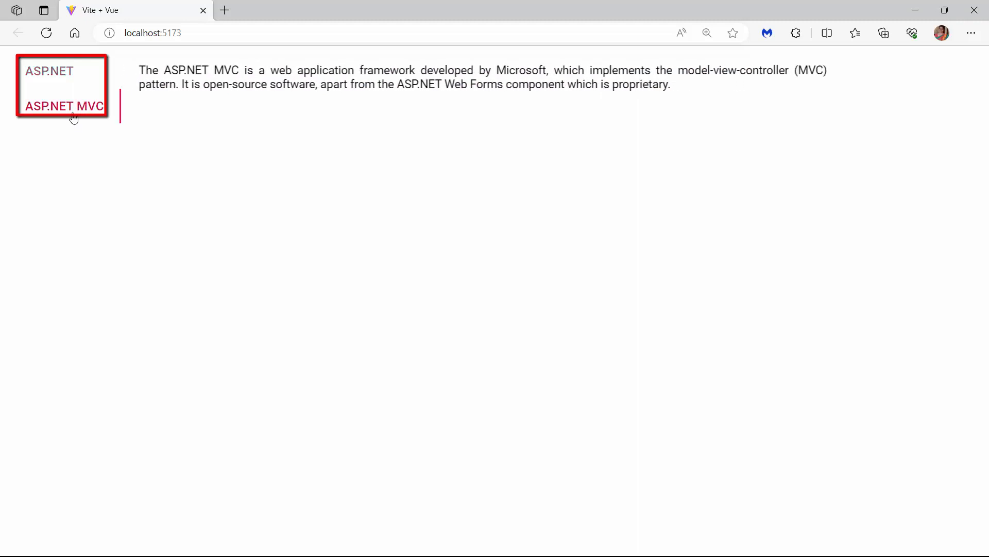
{"action": "left_click", "coordinate": [49, 71]}
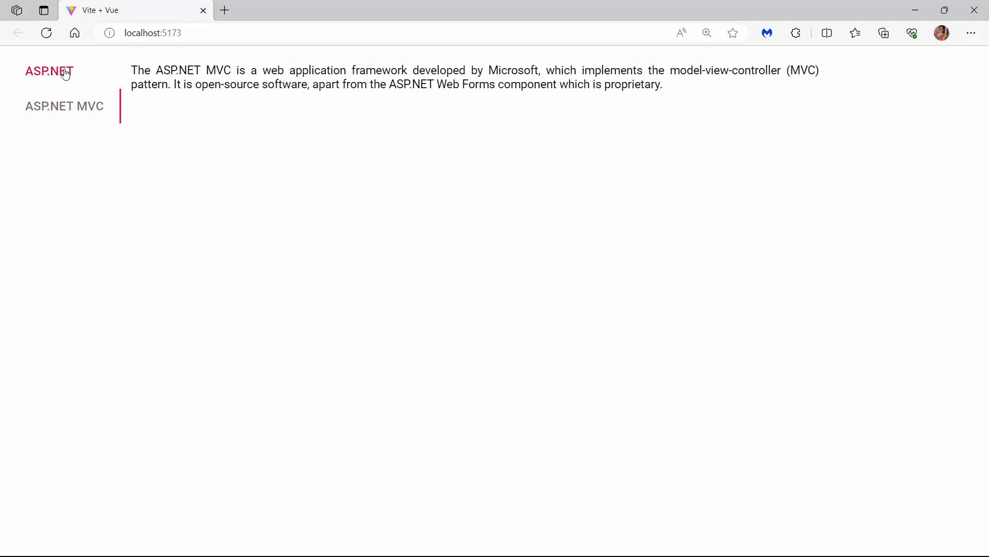
{"action": "left_click", "coordinate": [49, 71]}
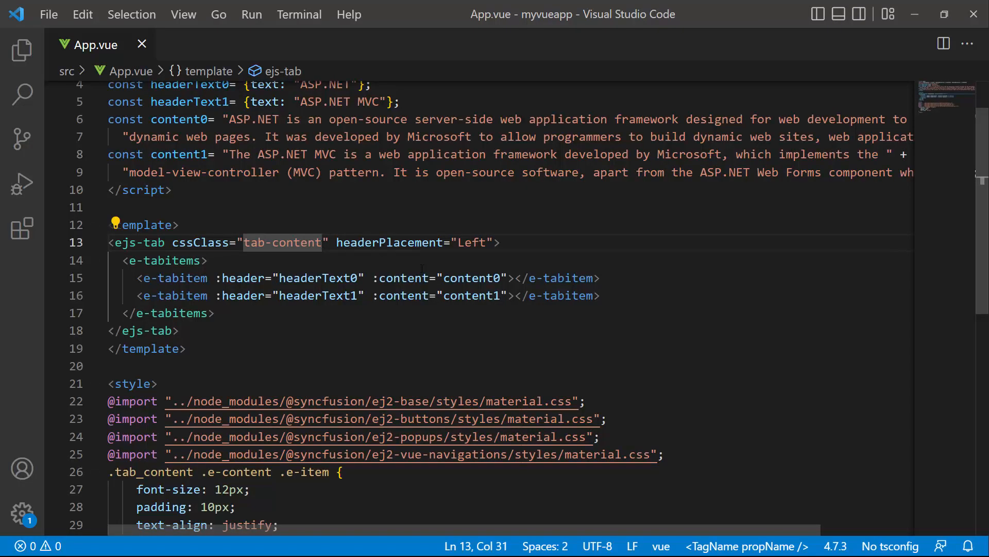
Extend the ejs-tab cssClass to "tab-content e-fill" for a filled active header
{"action": "type", "text": "\" \""}
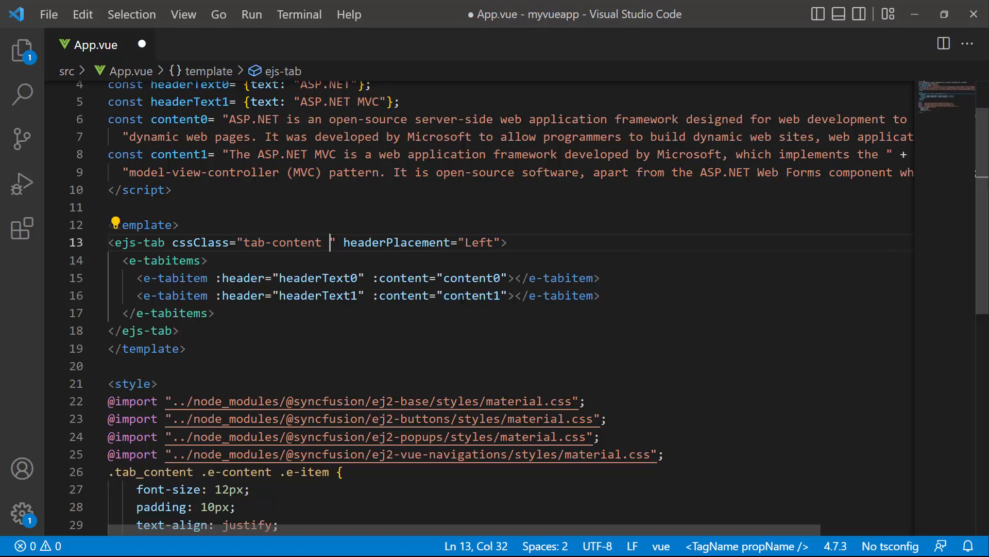
{"action": "type", "text": "e-fil"}
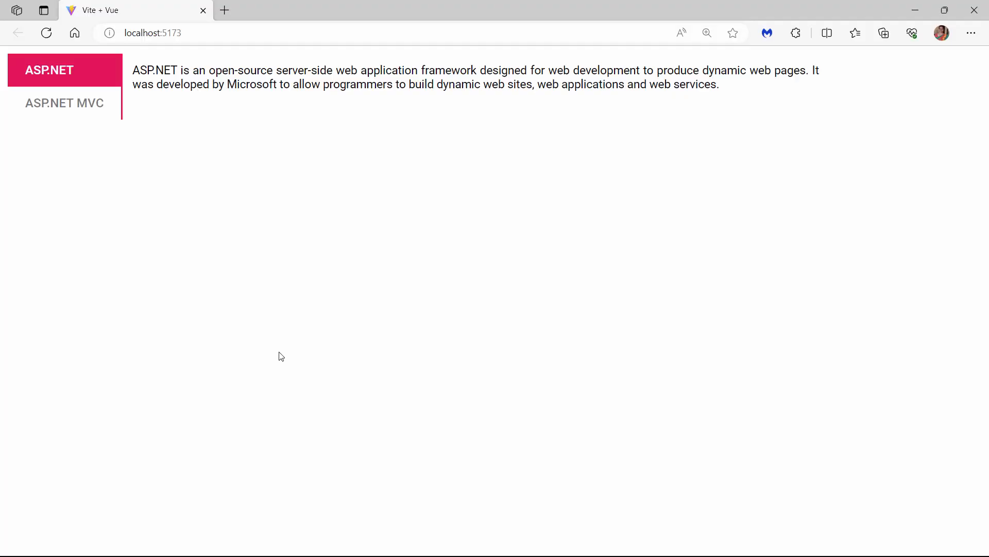
Switch to ASP.NET MVC and back to ASP.NET, watching the filled style follow the active header
{"action": "left_click", "coordinate": [63, 103]}
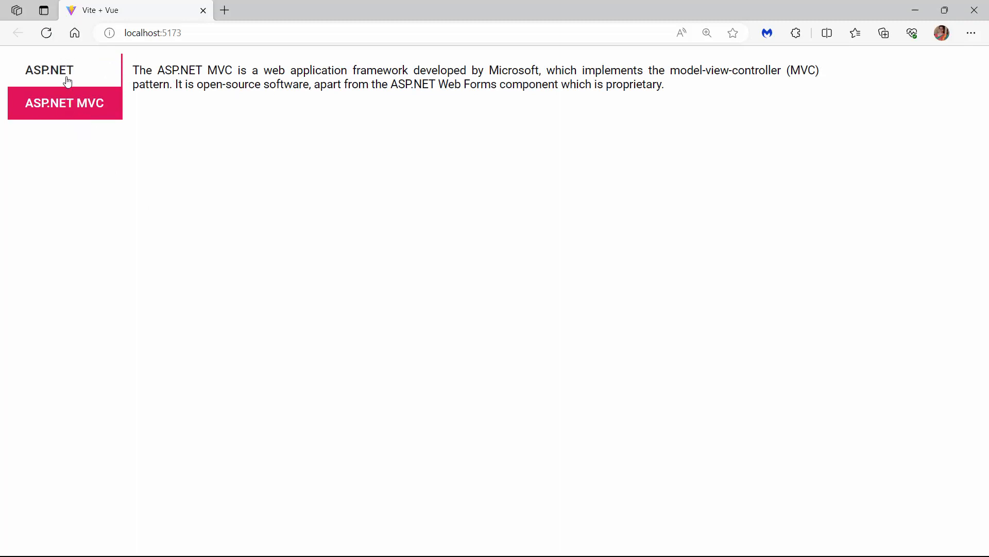
{"action": "left_click", "coordinate": [48, 70]}
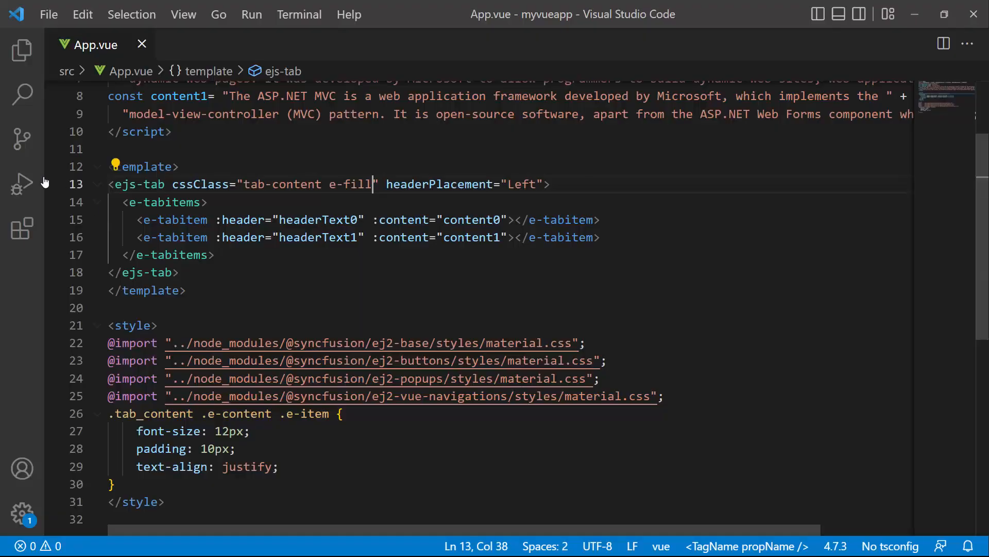
Replace the e-tabitems block with a div.e-tab-header (HTML, Java) and a div.e-content of descriptions
{"action": "left_click_drag", "start_coordinate": [134, 202], "coordinate": [216, 255]}
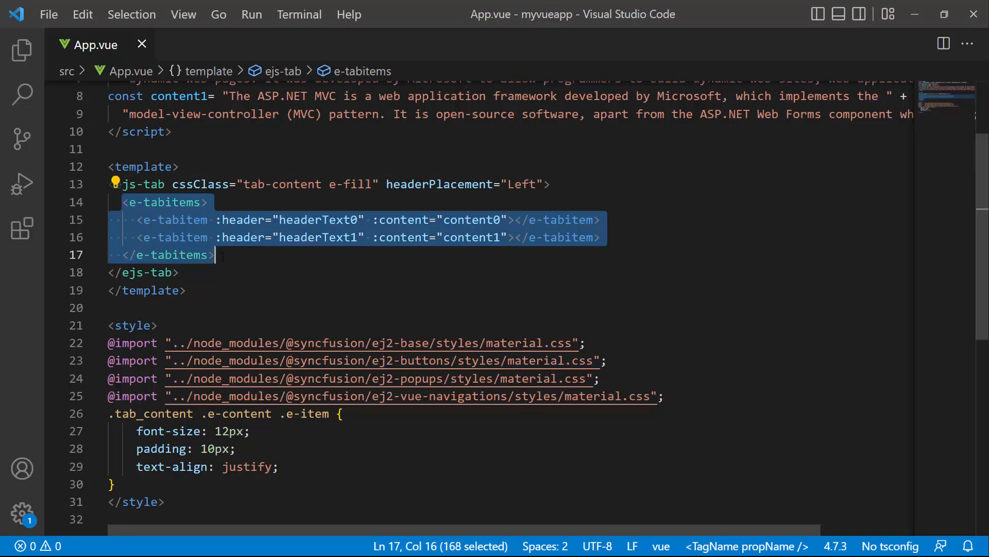
{"action": "key", "text": "Delete"}
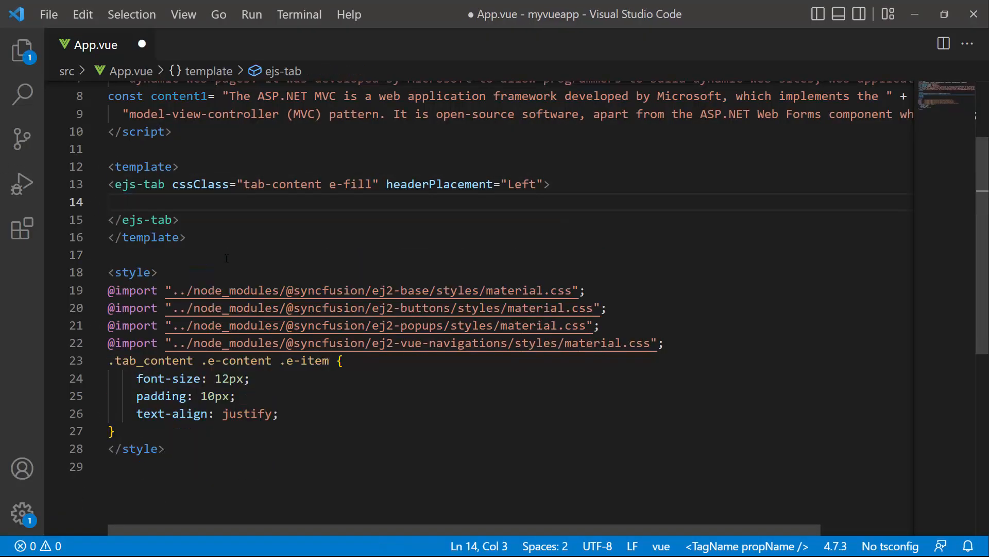
{"action": "type", "text": "<div></div>"}
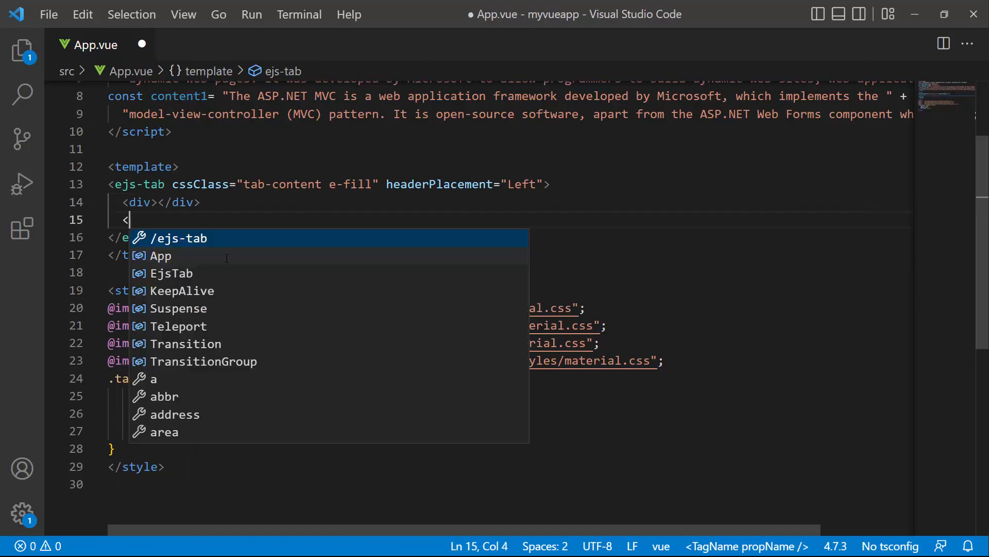
{"action": "type", "text": "c"}
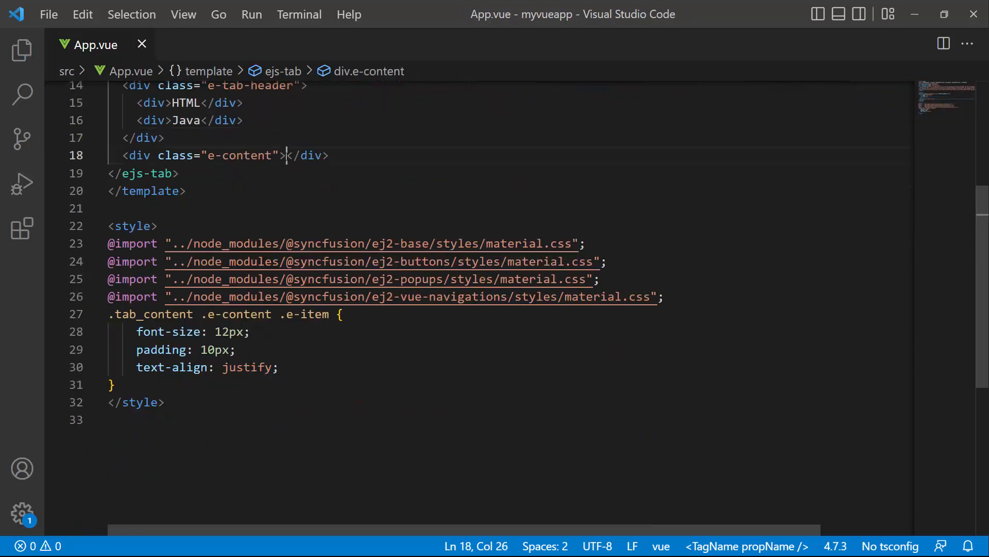
{"action": "type", "text": "<div>HyperText Markup Language is the standard markup language used to create web pages.</div>"}
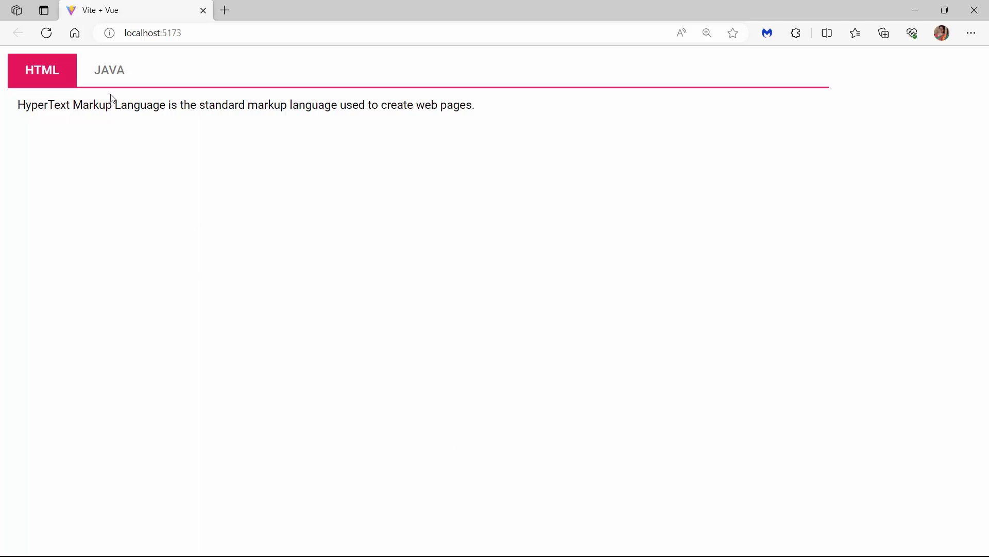
Switch to the Java tab to see its description, then back to HTML to compare content
{"action": "left_click", "coordinate": [108, 70]}
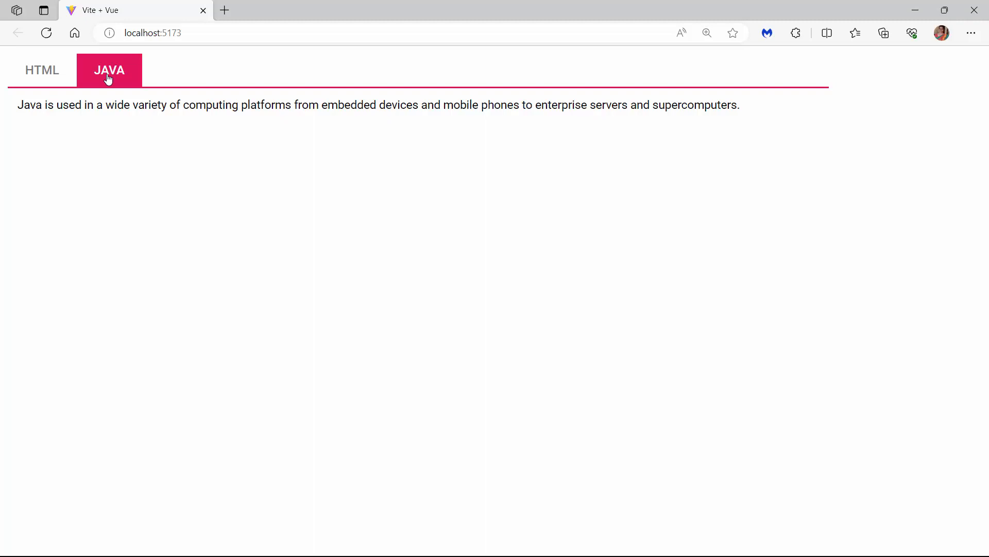
{"action": "left_click", "coordinate": [41, 70]}
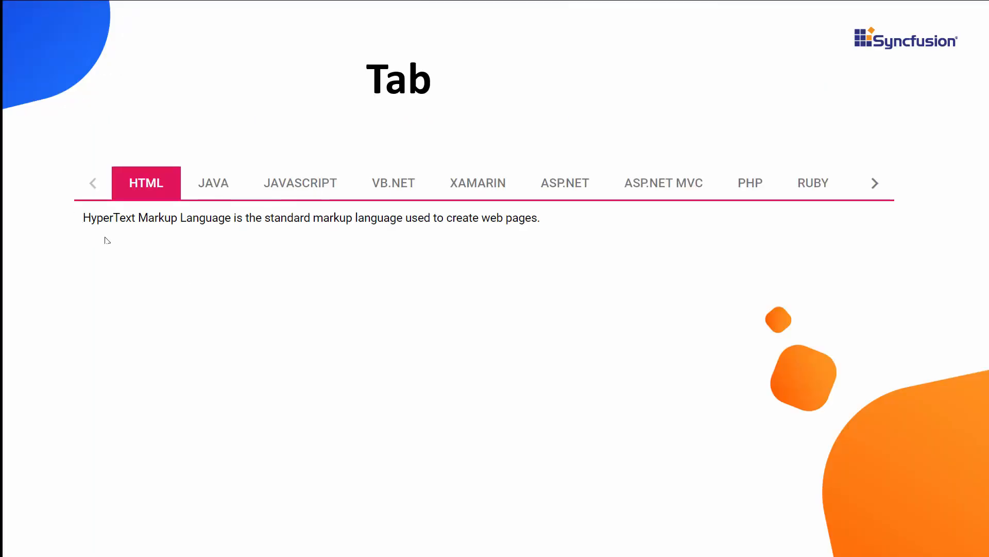
On the demo slide, select JAVA, scroll the strip right to Python/Perl/SQL, then back left
{"action": "left_click", "coordinate": [213, 184]}
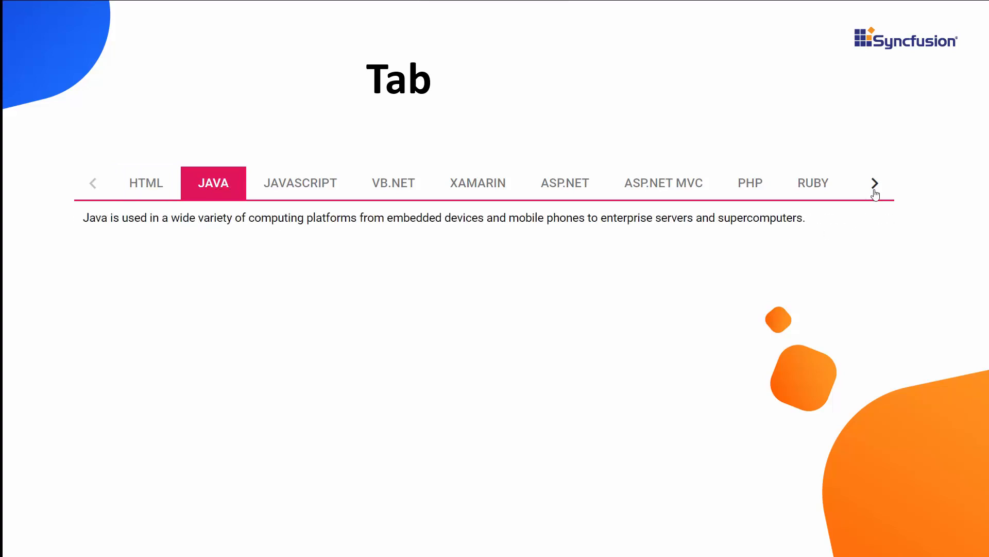
{"action": "left_click", "coordinate": [875, 183]}
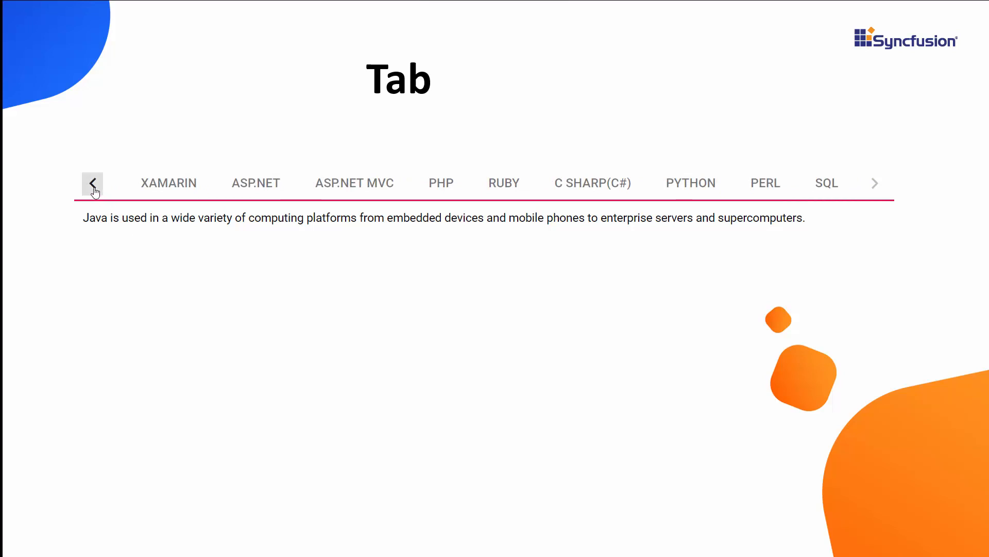
{"action": "left_click", "coordinate": [91, 184]}
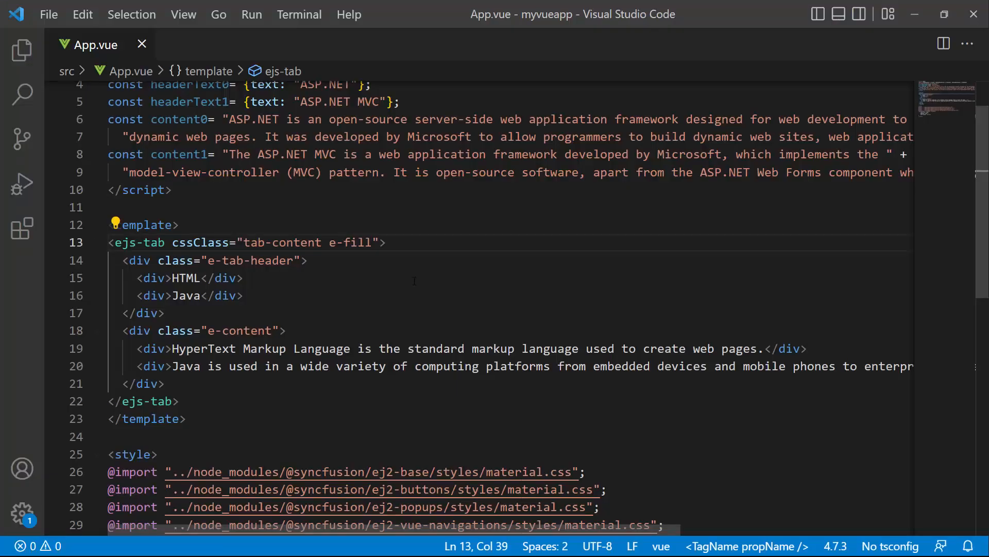
Set width="850" on the ejs-tab tag and save App.vue
{"action": "type", "text": "width=\"850"}
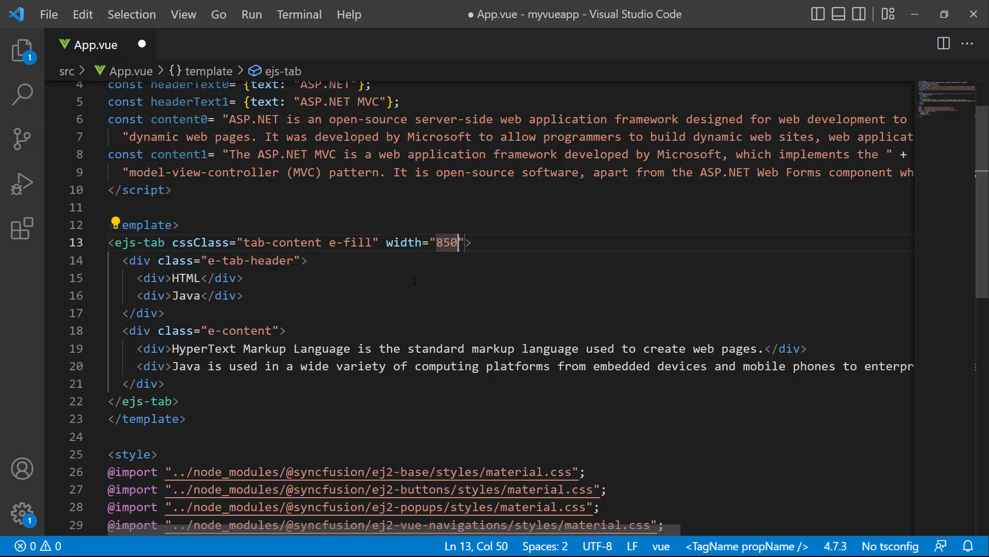
{"action": "key", "text": "ctrl+s"}
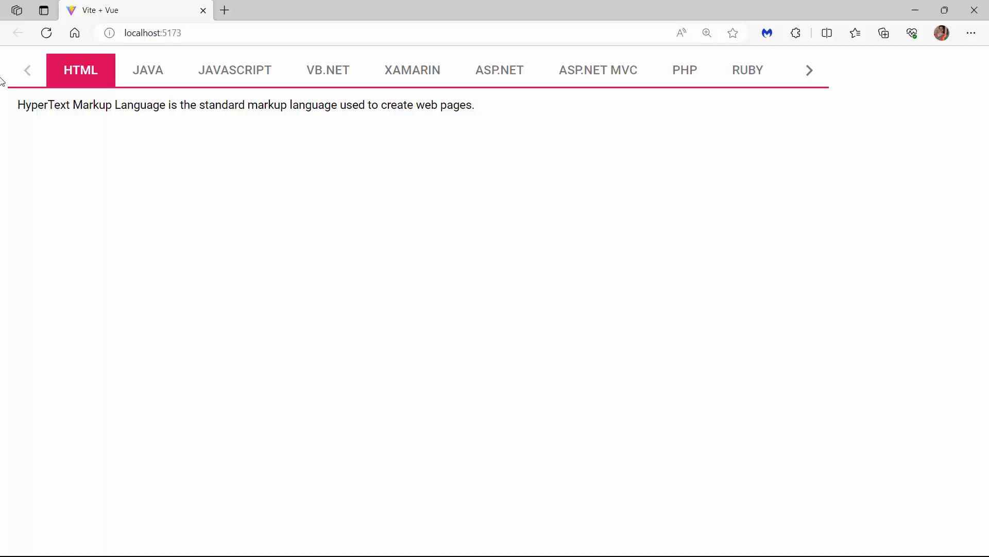
{"action": "mouse_move", "coordinate": [139, 153]}
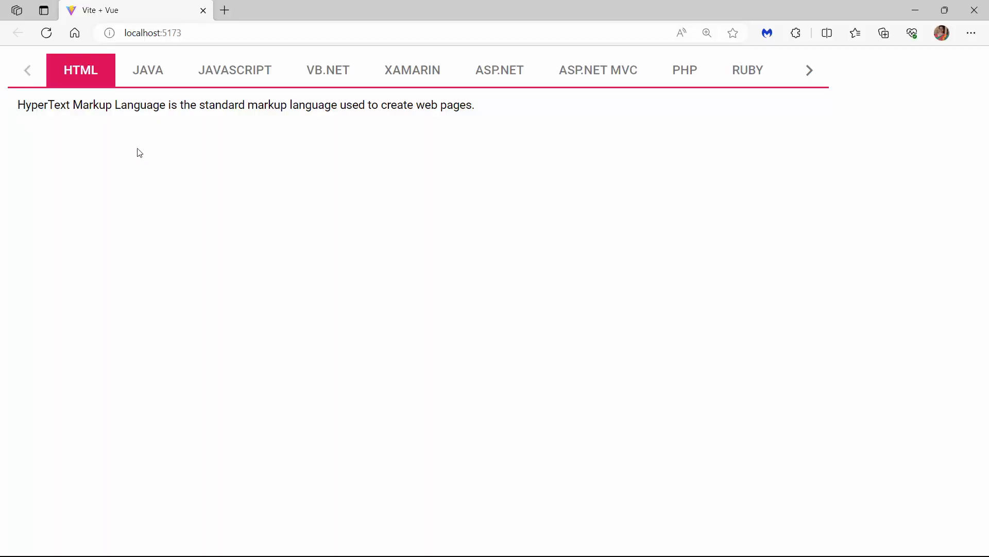
Select JAVA, scroll the 850-wide strip right to reveal SQL, then scroll back
{"action": "left_click", "coordinate": [147, 70]}
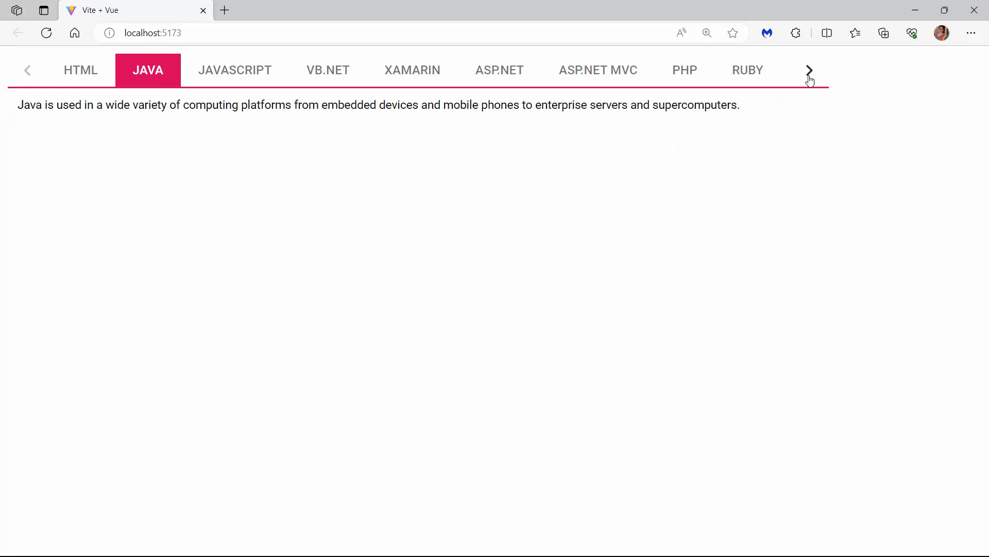
{"action": "left_click", "coordinate": [810, 69]}
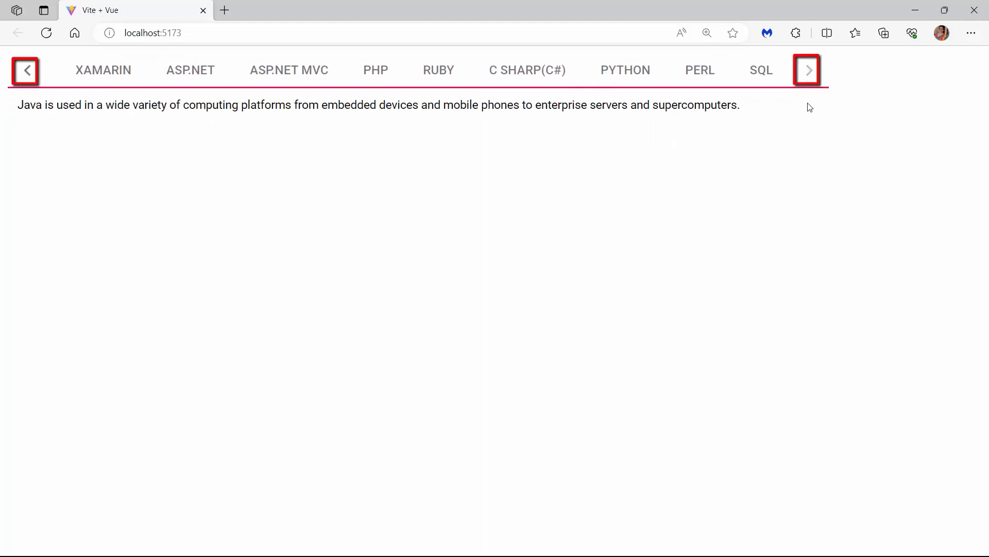
{"action": "left_click", "coordinate": [26, 70]}
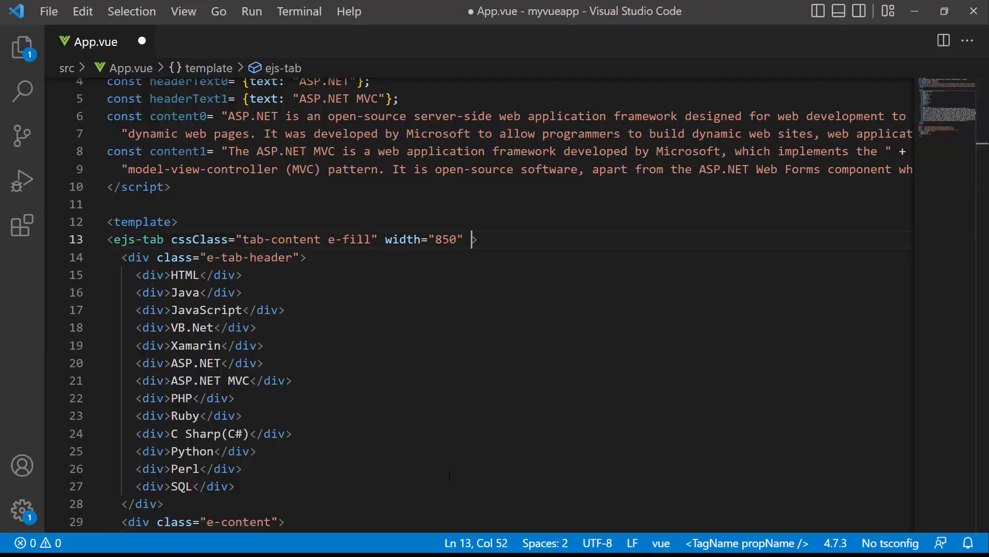
Set overflowMode="Popup" on the ejs-tab so non-fitting headers go into a dropdown
{"action": "type", "text": "overflowMode"}
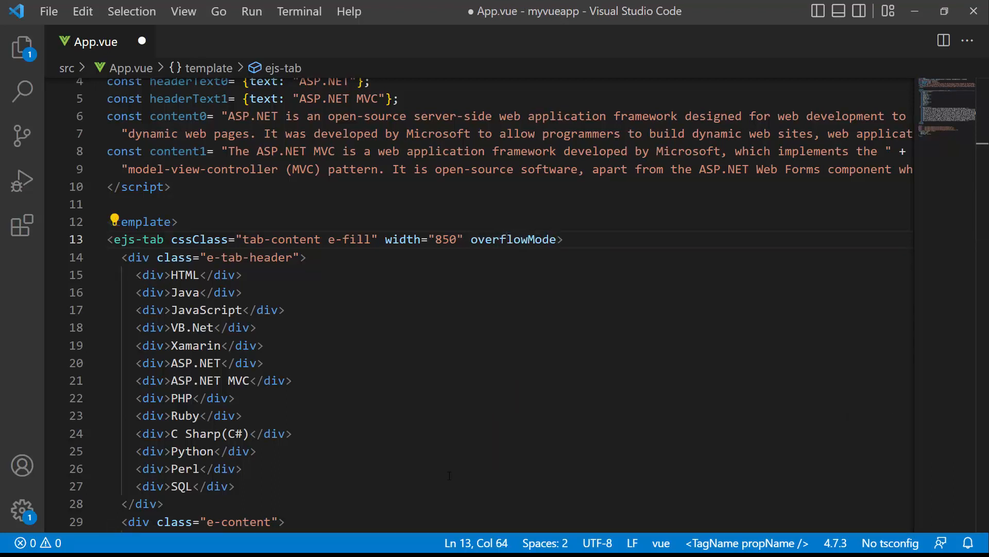
{"action": "type", "text": "Popup"}
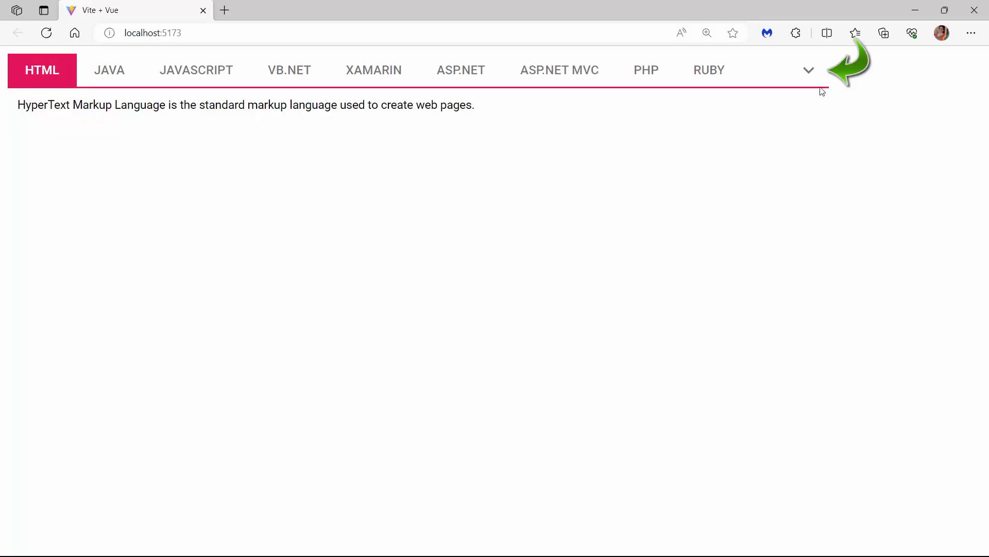
From the overflow popup choose SQL, then C SHARP(C#), each showing its description
{"action": "left_click", "coordinate": [808, 69]}
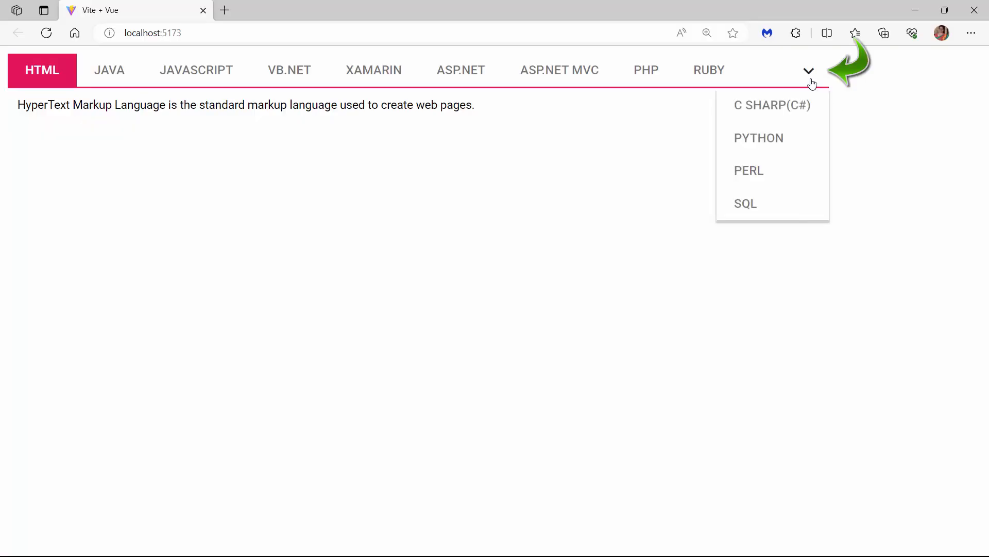
{"action": "left_click", "coordinate": [745, 203]}
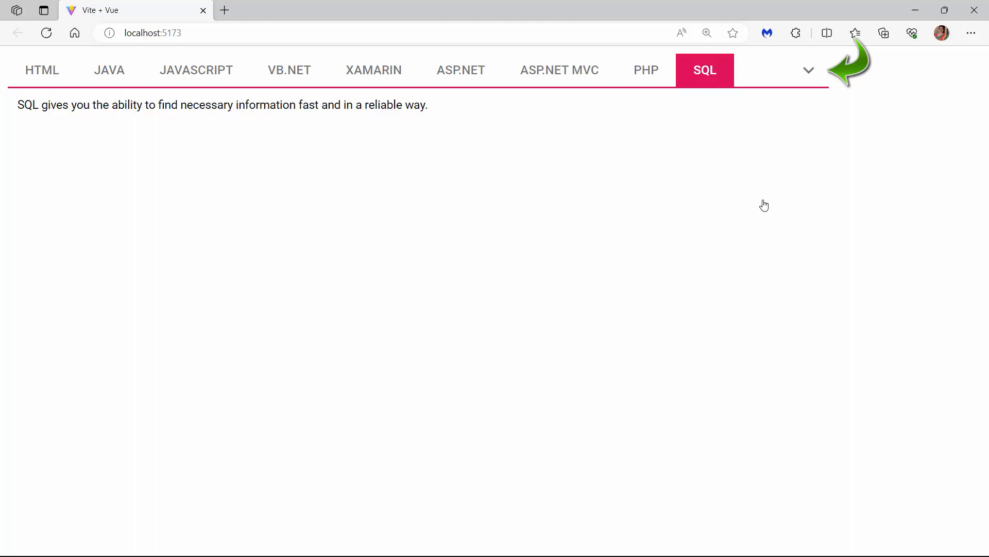
{"action": "left_click", "coordinate": [808, 70]}
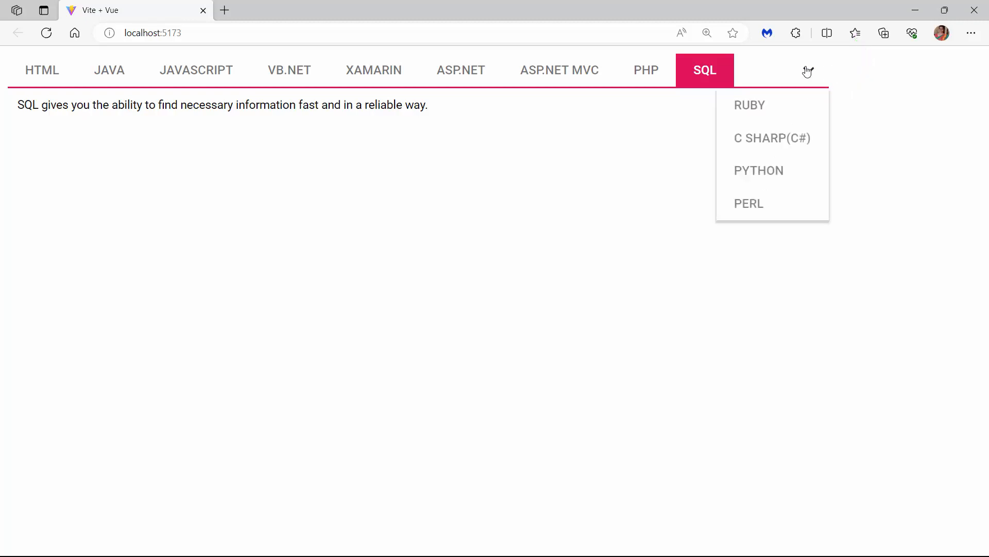
{"action": "left_click", "coordinate": [771, 137]}
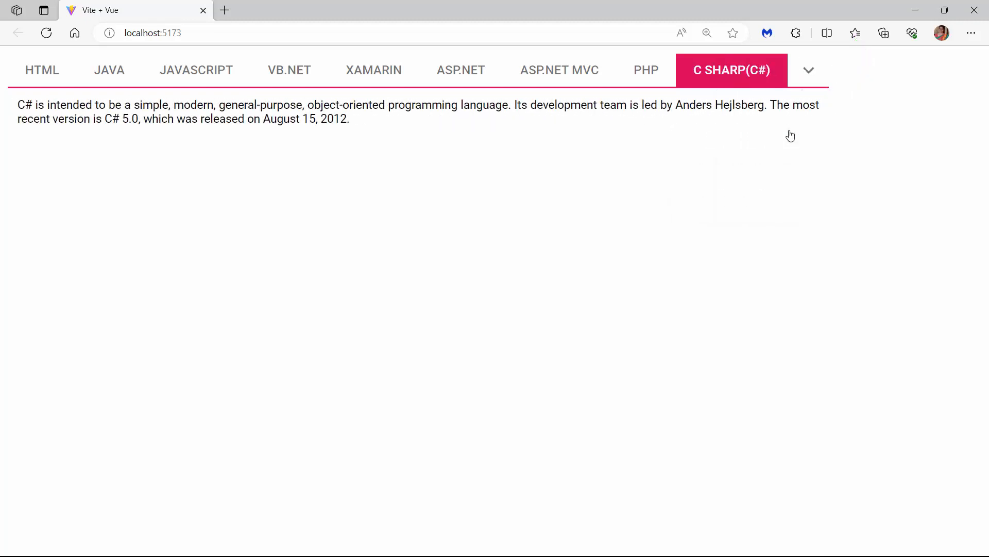